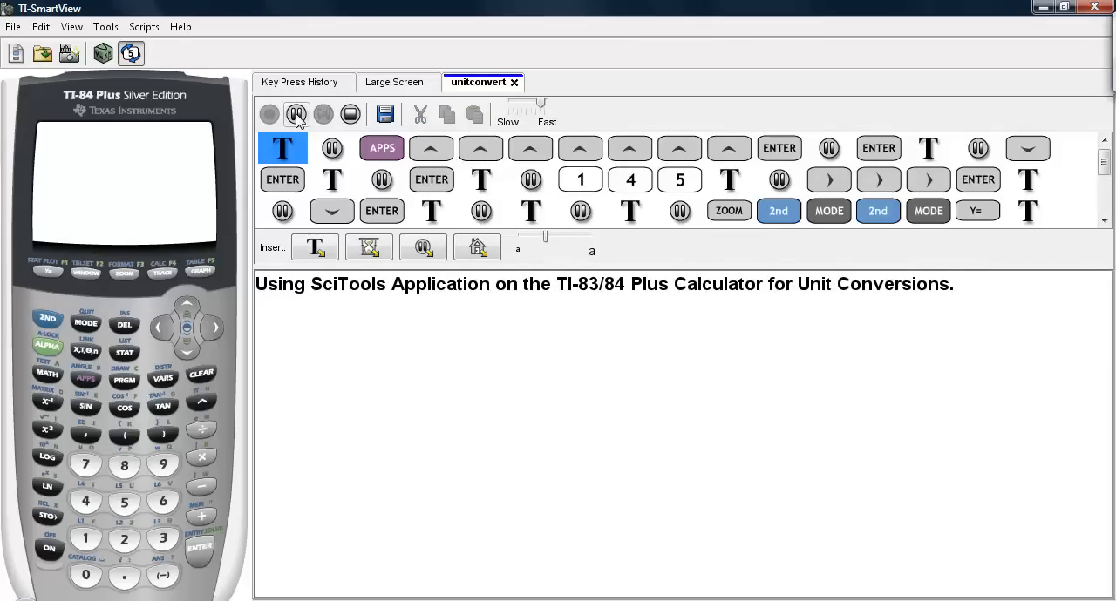
# Play the unitconvert script through APPS and up-arrow presses until SciTools is selected
pyautogui.click(296, 114)
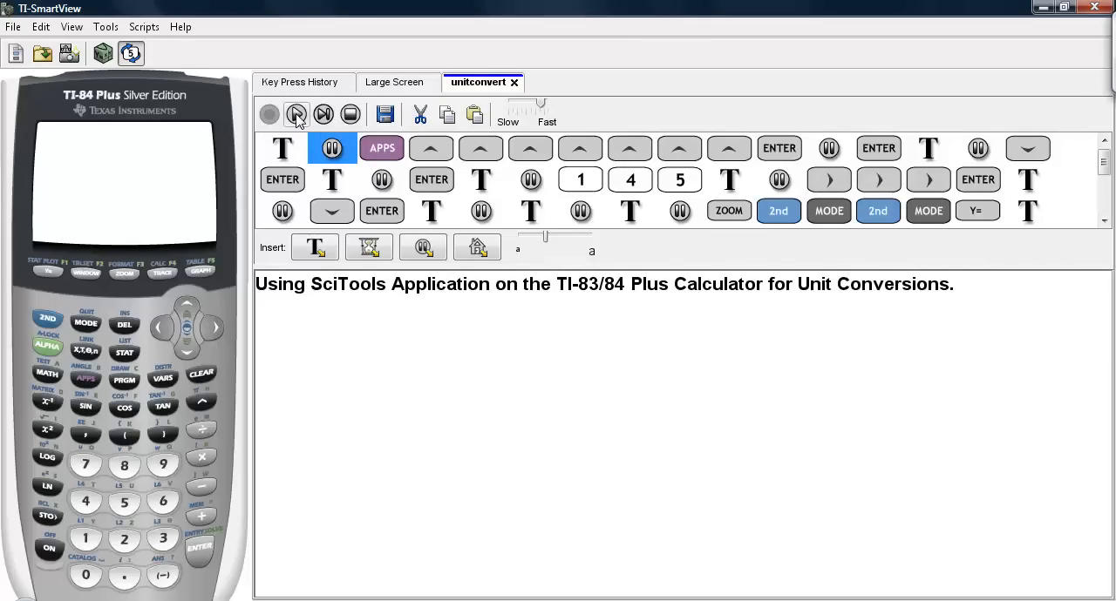
pyautogui.click(296, 114)
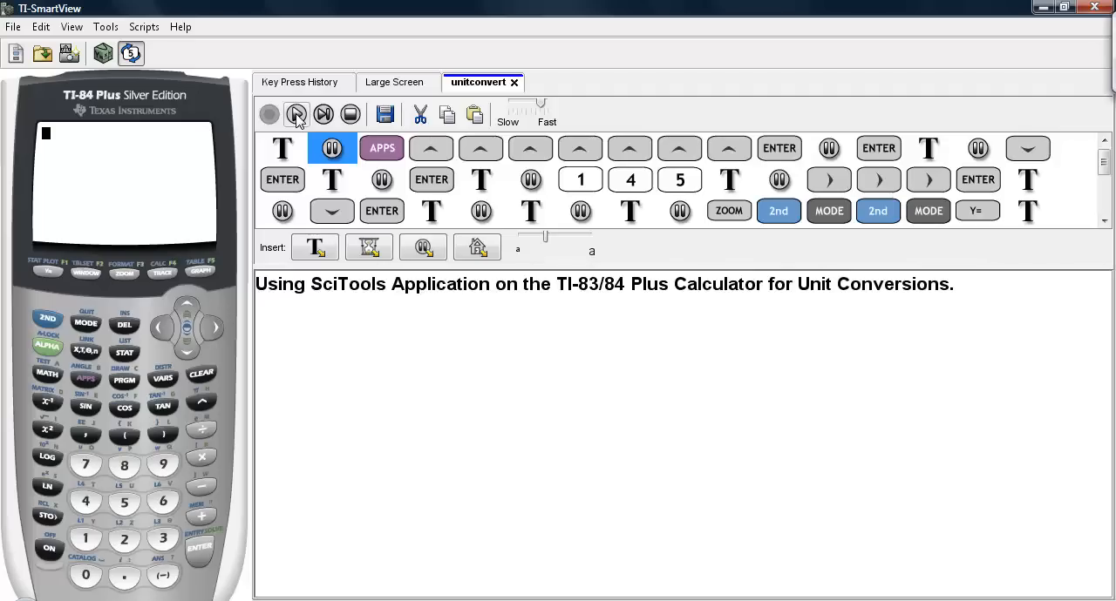
pyautogui.click(296, 114)
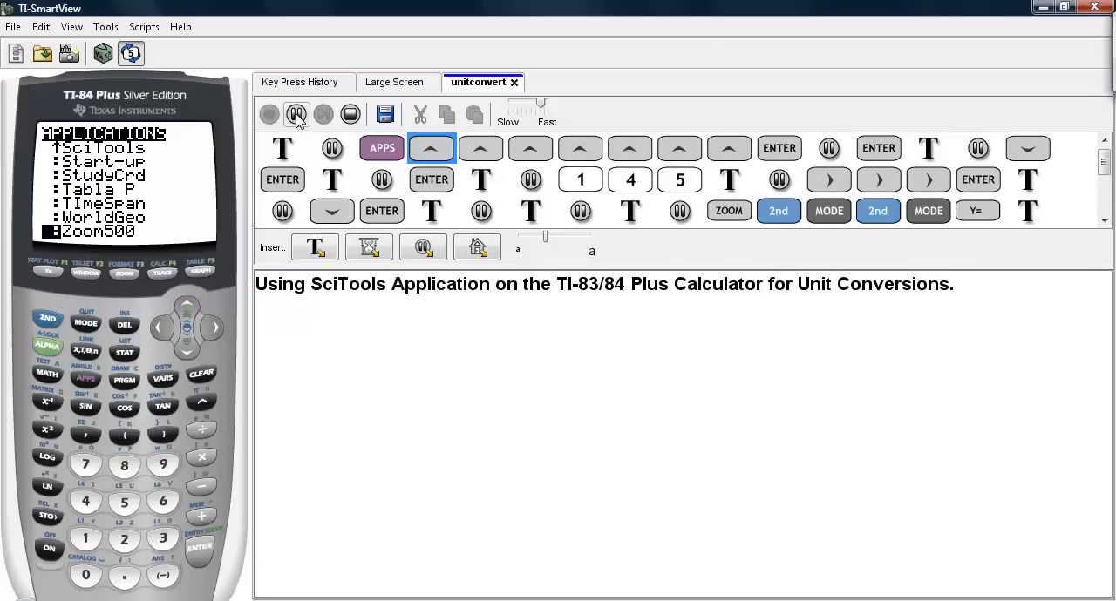
pyautogui.click(480, 148)
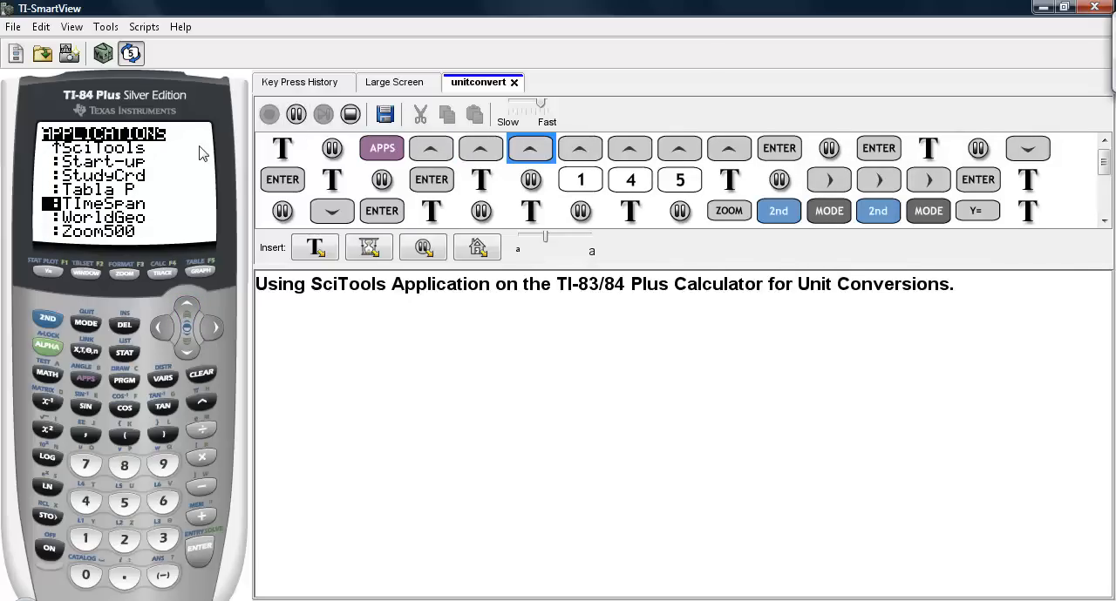
pyautogui.click(579, 148)
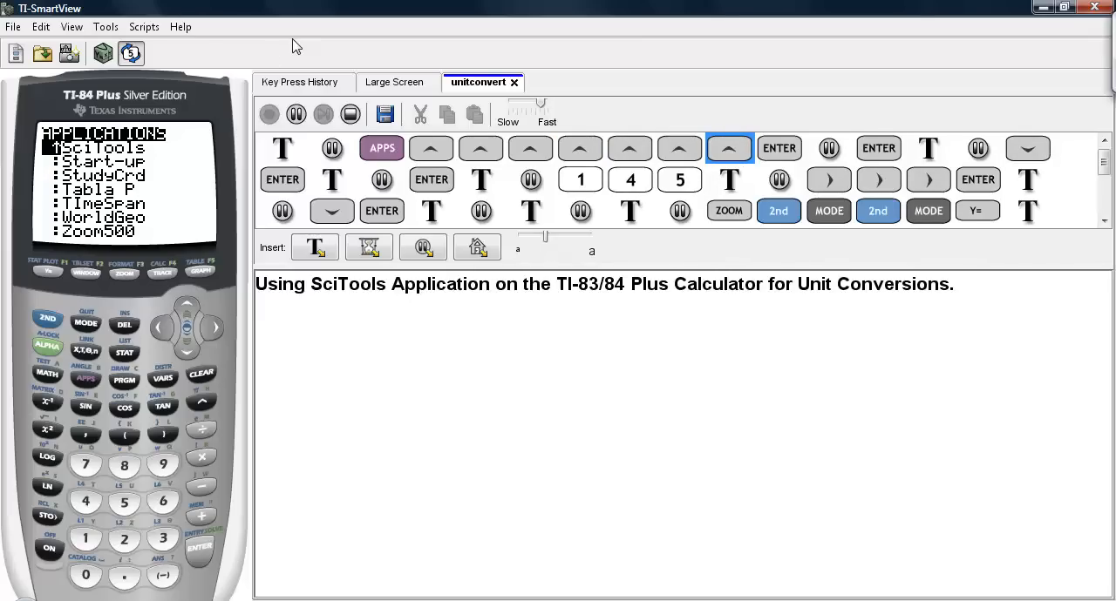
# Continue the script so ENTER launches SciTools and its title screen appears
pyautogui.click(779, 148)
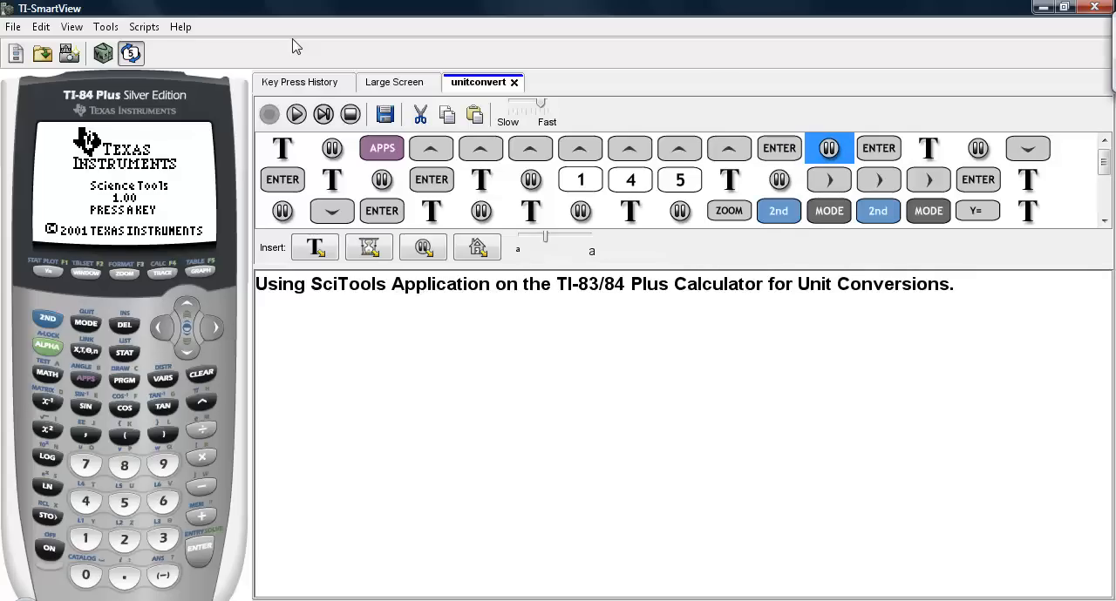
pyautogui.moveTo(143, 200)
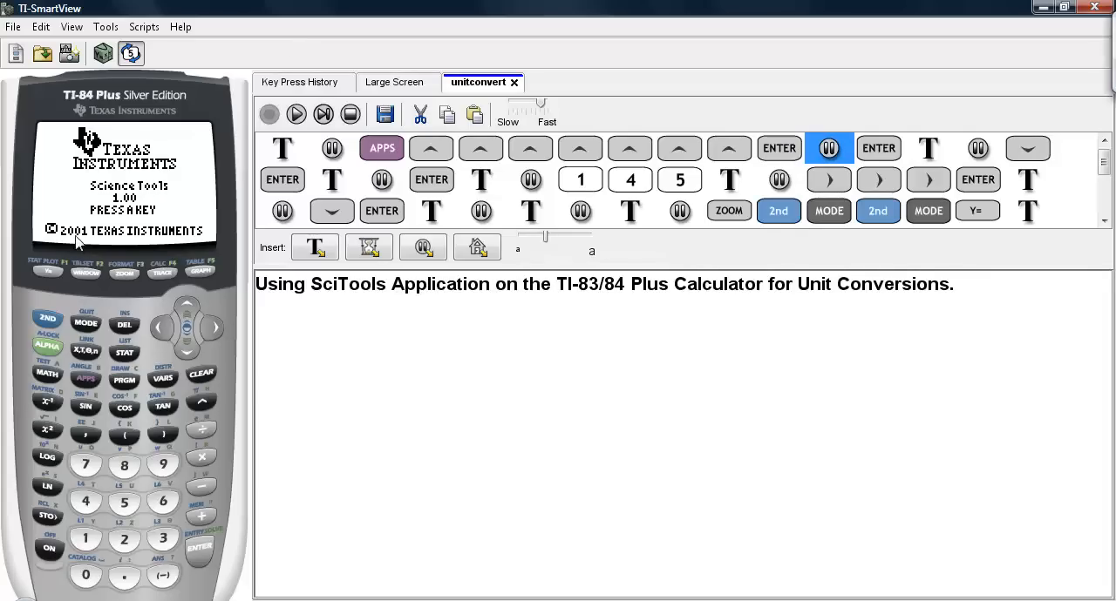
pyautogui.moveTo(199, 211)
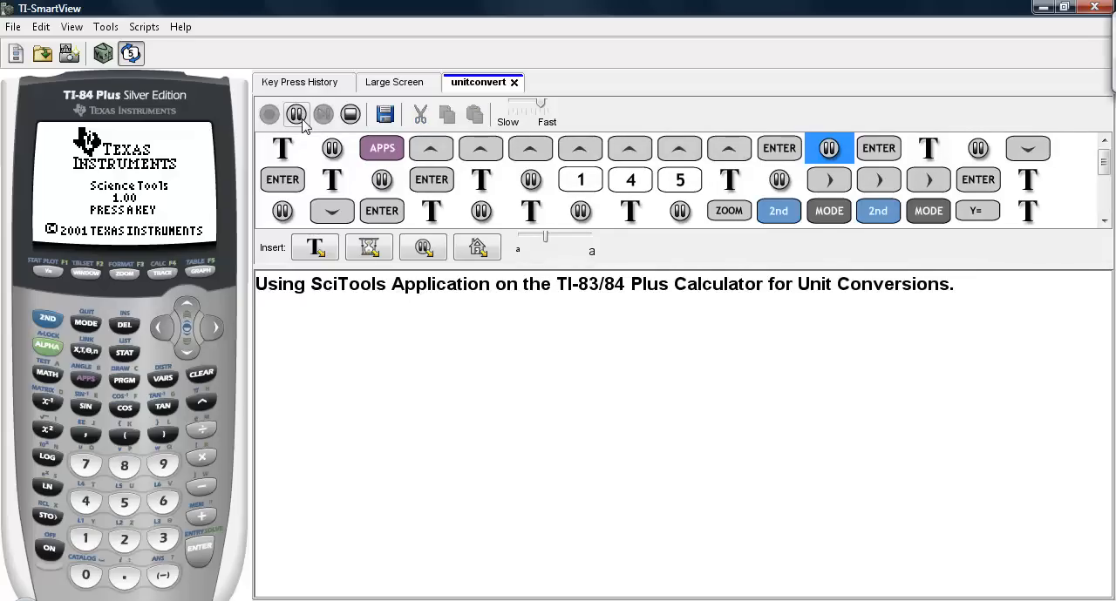
# Advance past the title screen to Select A Tool, pausing to read the note
pyautogui.click(928, 148)
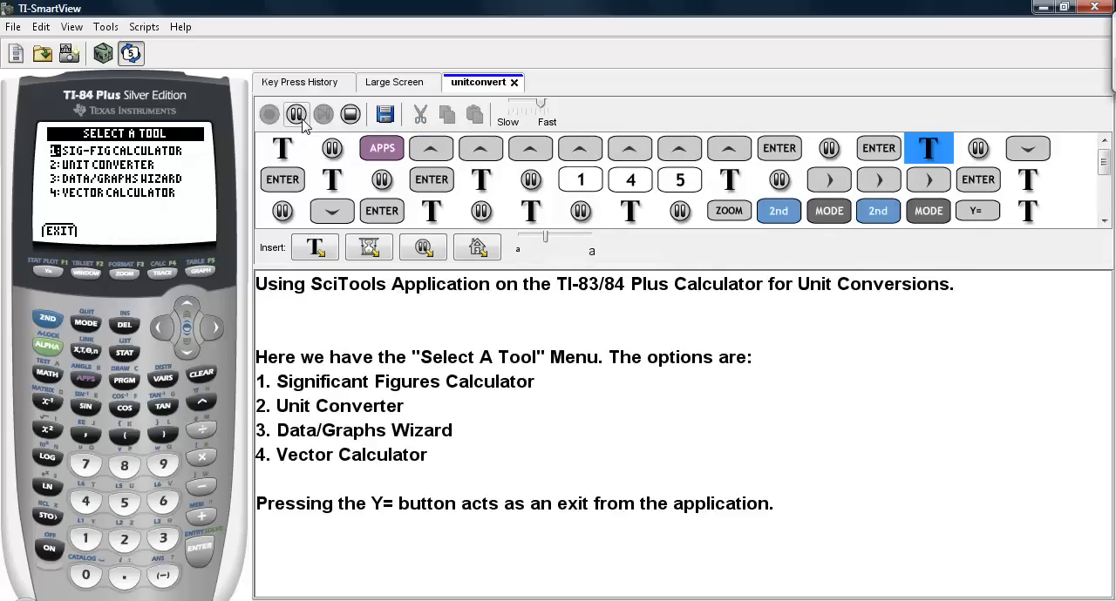
pyautogui.click(297, 114)
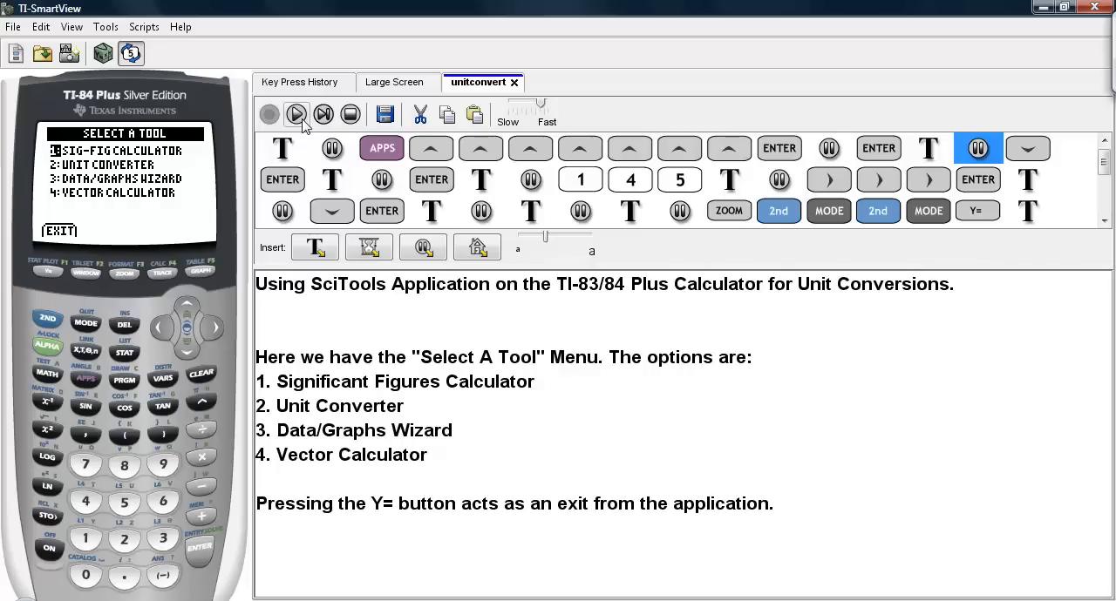
pyautogui.moveTo(198, 155)
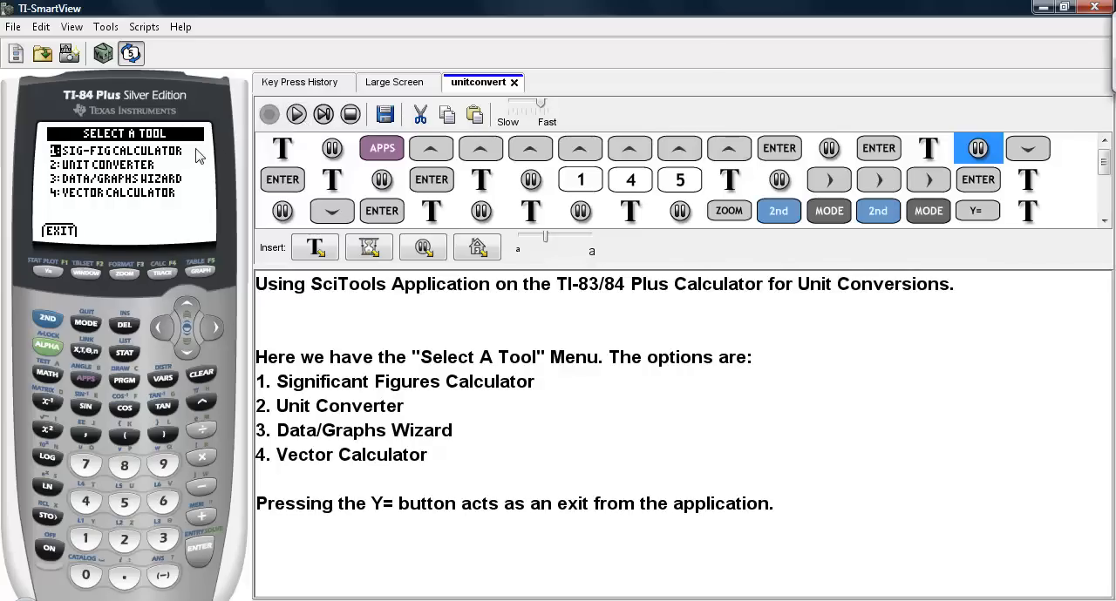
pyautogui.moveTo(161, 166)
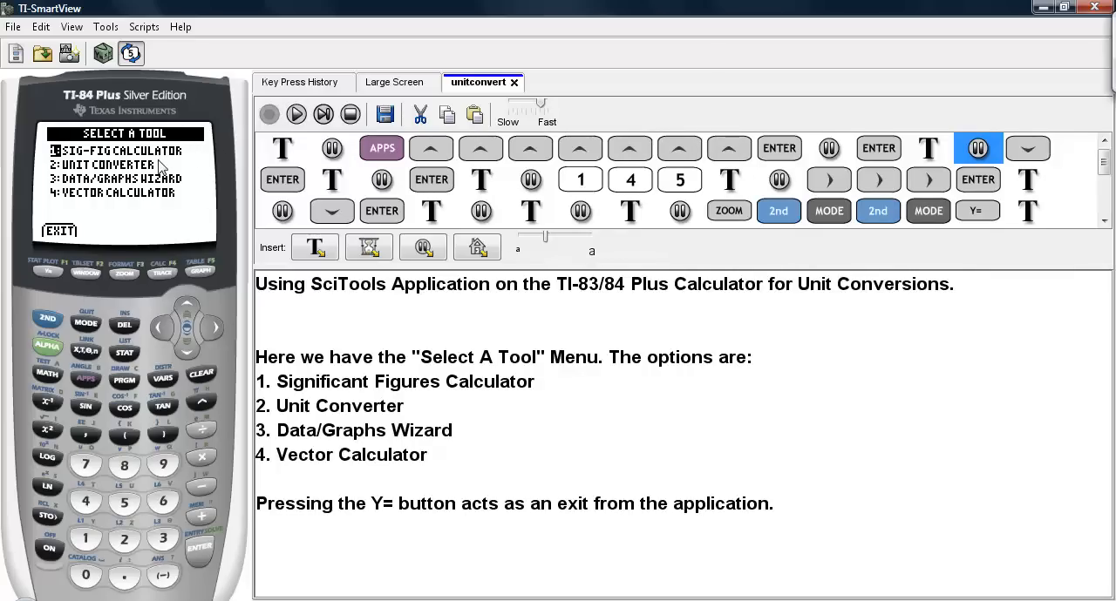
pyautogui.moveTo(192, 190)
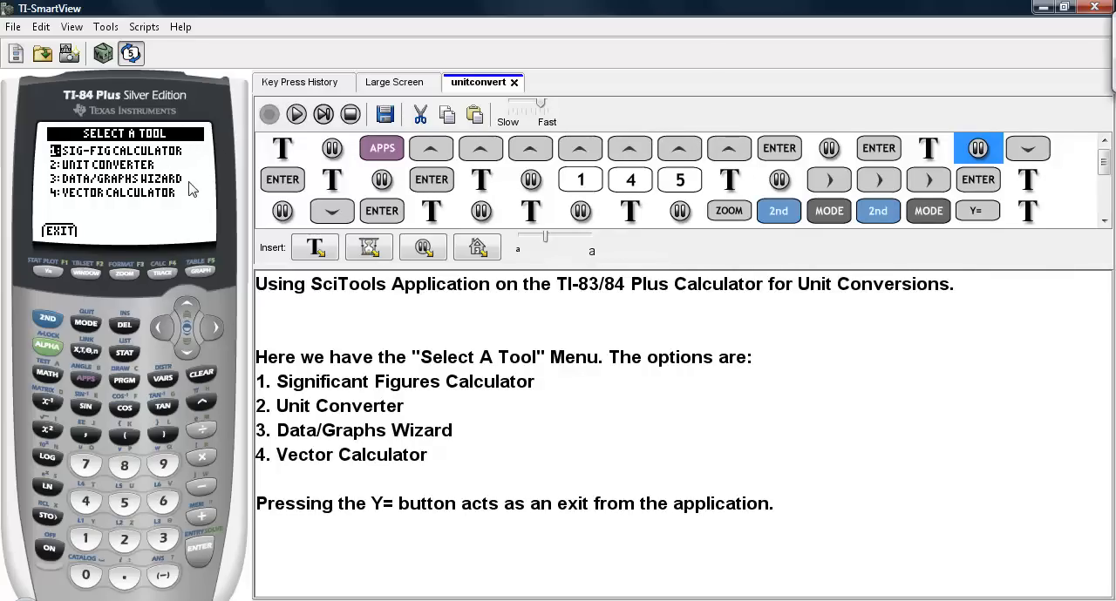
pyautogui.moveTo(142, 214)
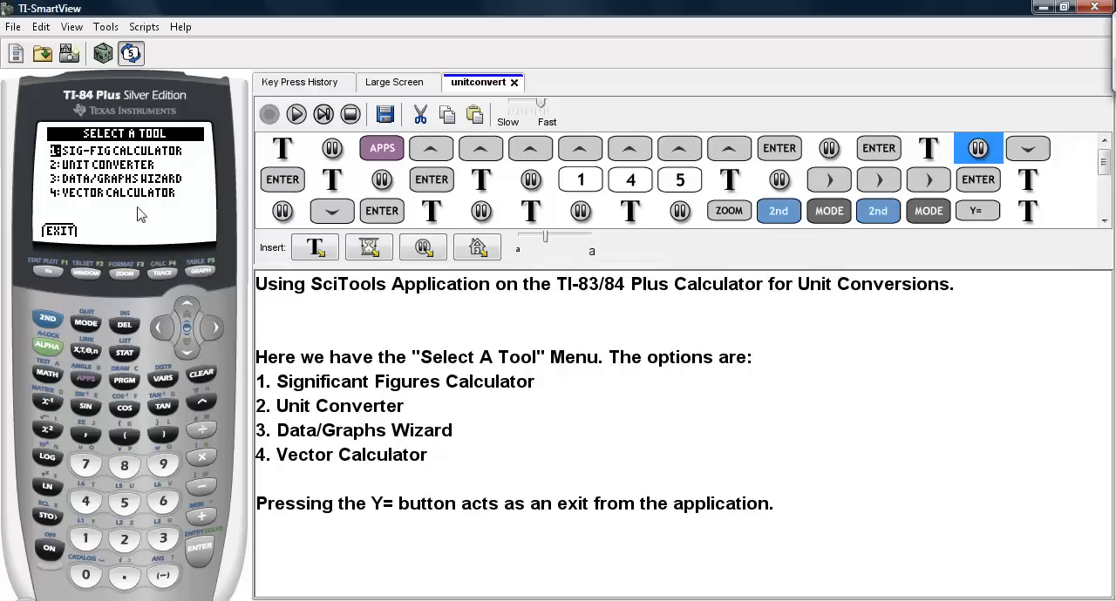
pyautogui.moveTo(55, 277)
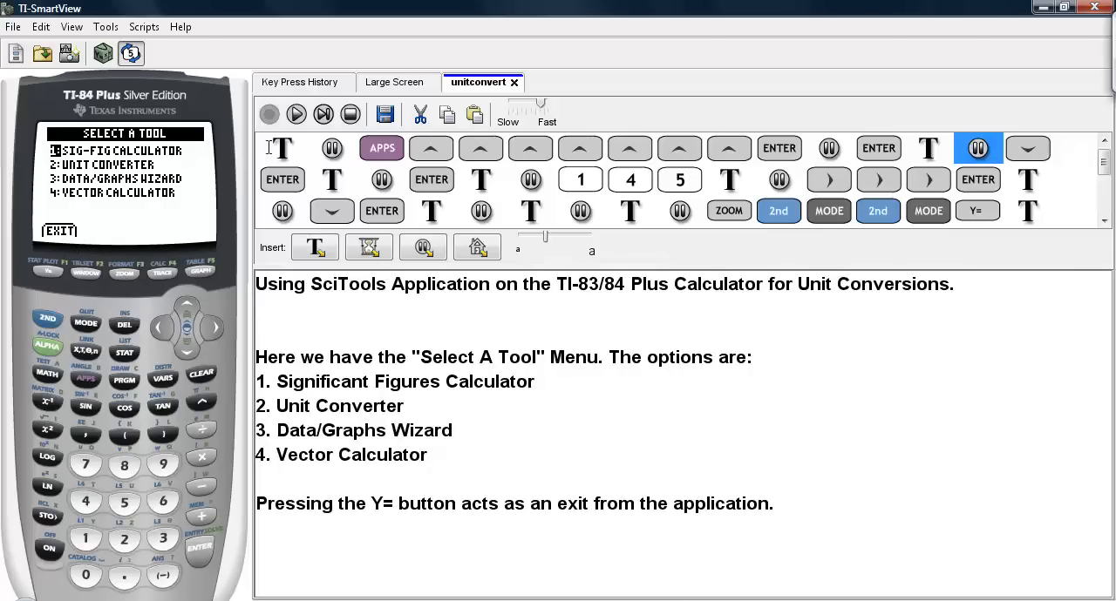
pyautogui.click(297, 115)
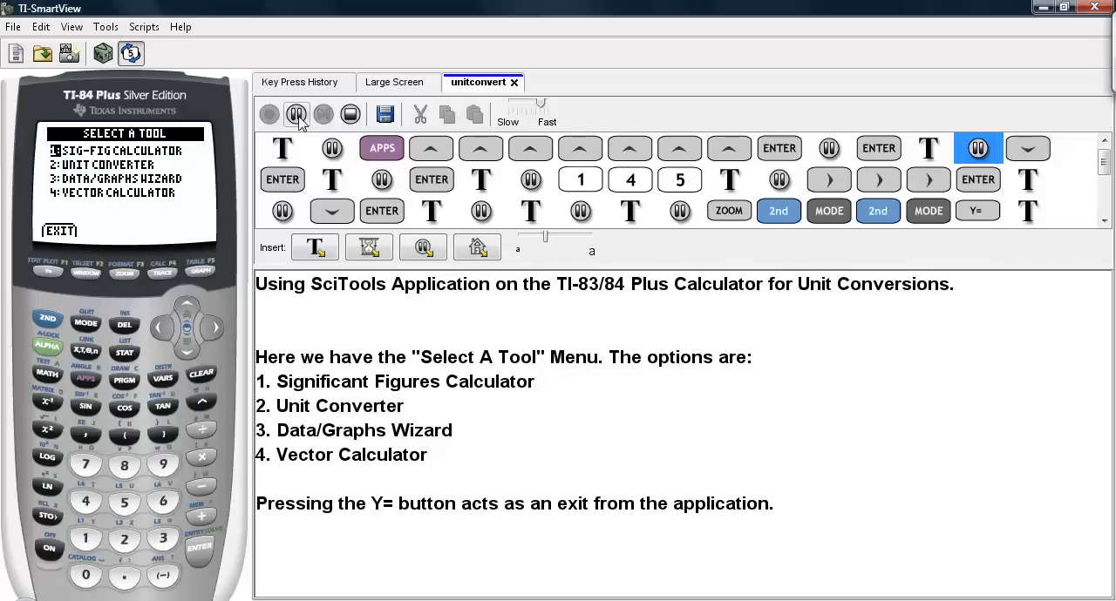
# Pause on the Unit Converter menu and scroll the notes listing categories and constants
pyautogui.click(282, 178)
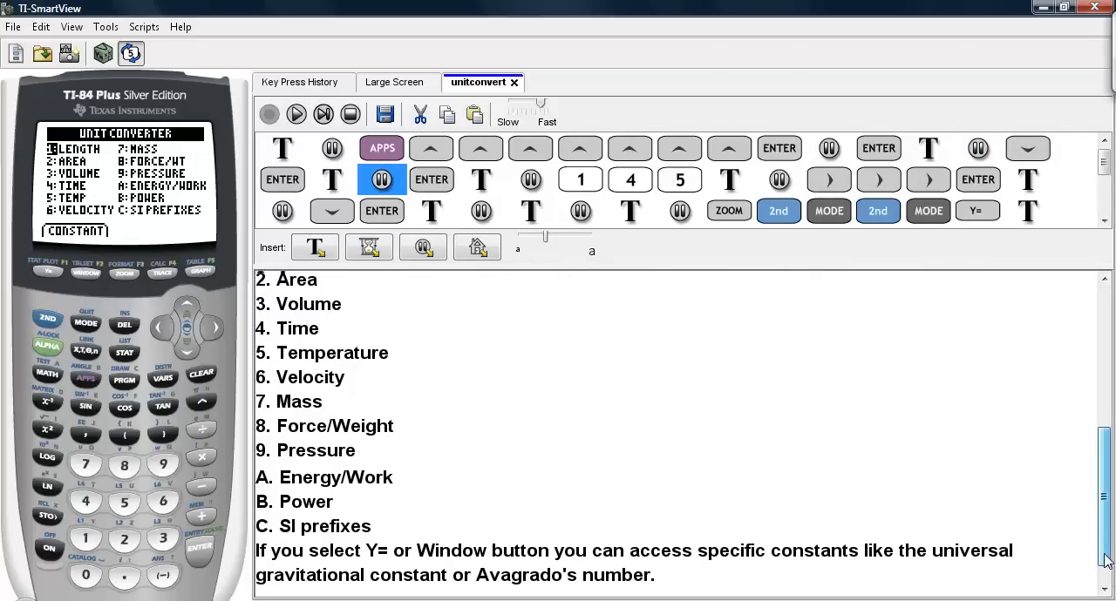
pyautogui.scroll(3)
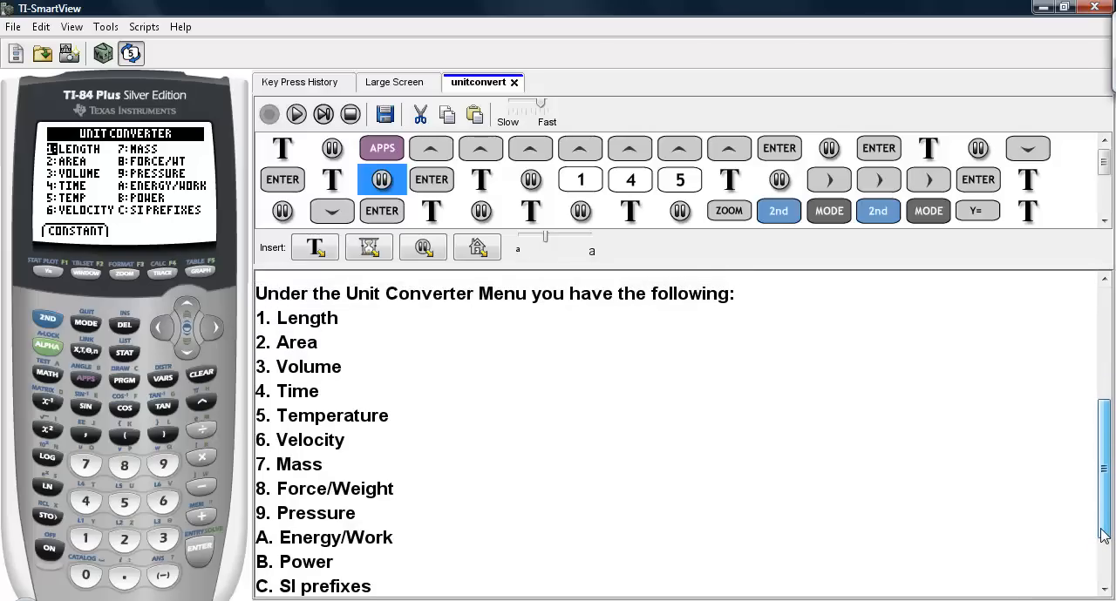
pyautogui.scroll(3)
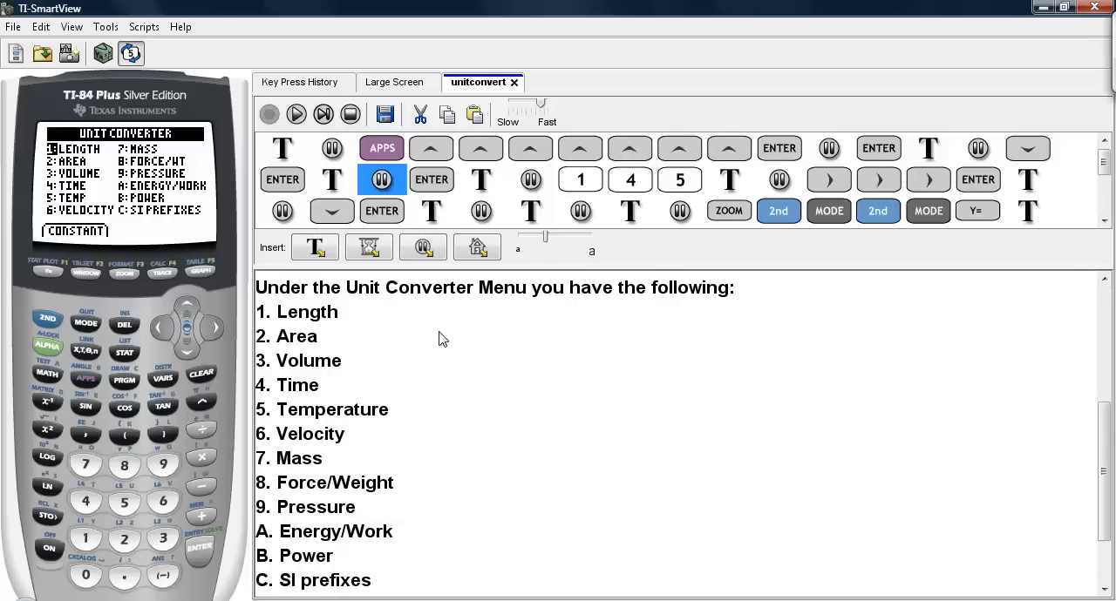
pyautogui.moveTo(825, 438)
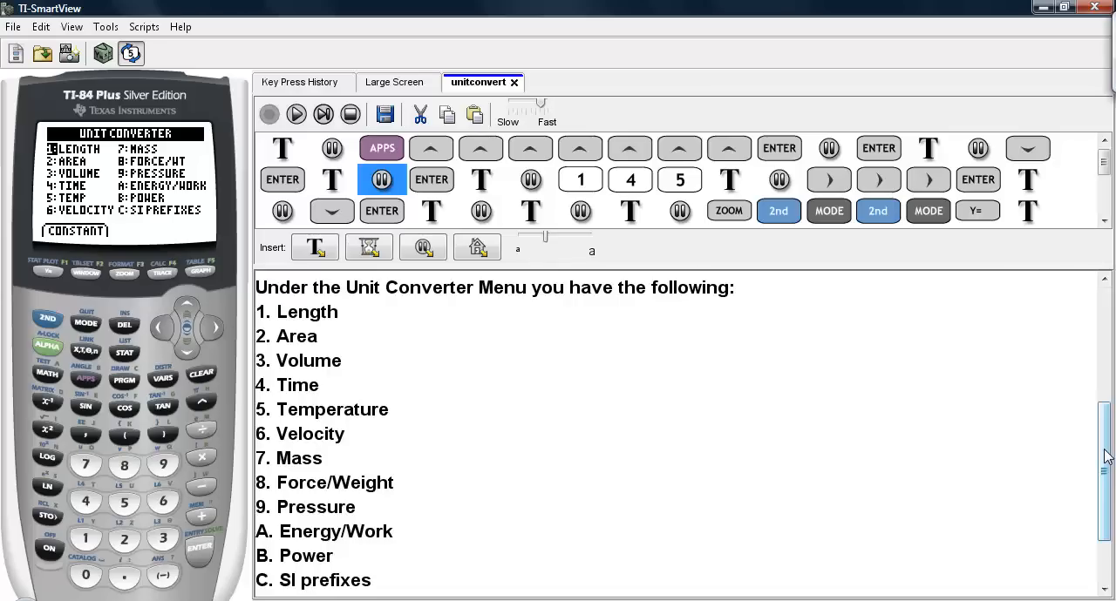
pyautogui.scroll(-3)
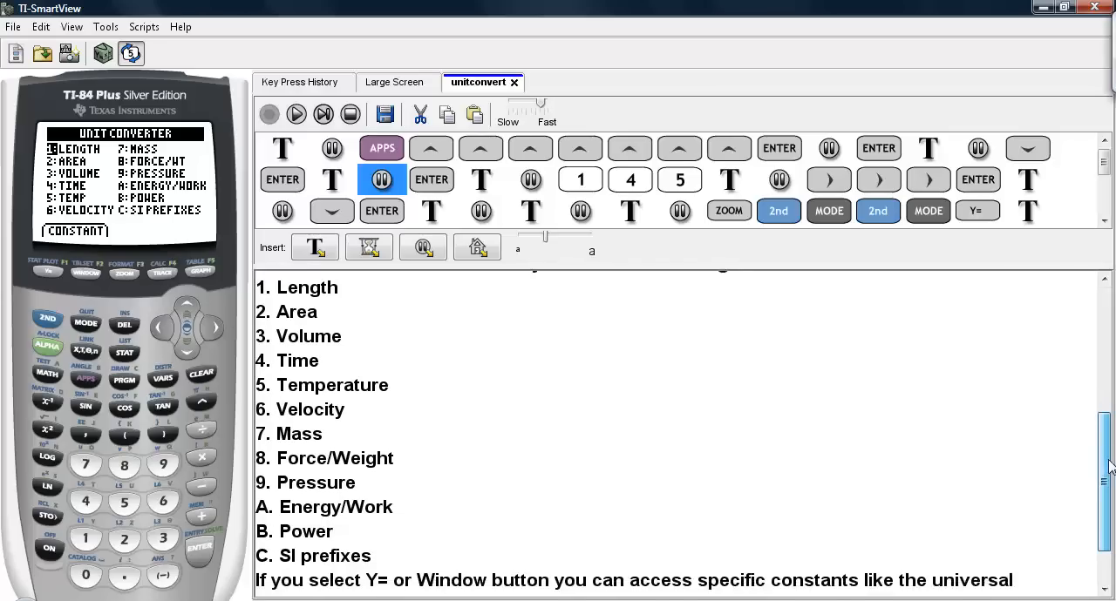
pyautogui.scroll(-3)
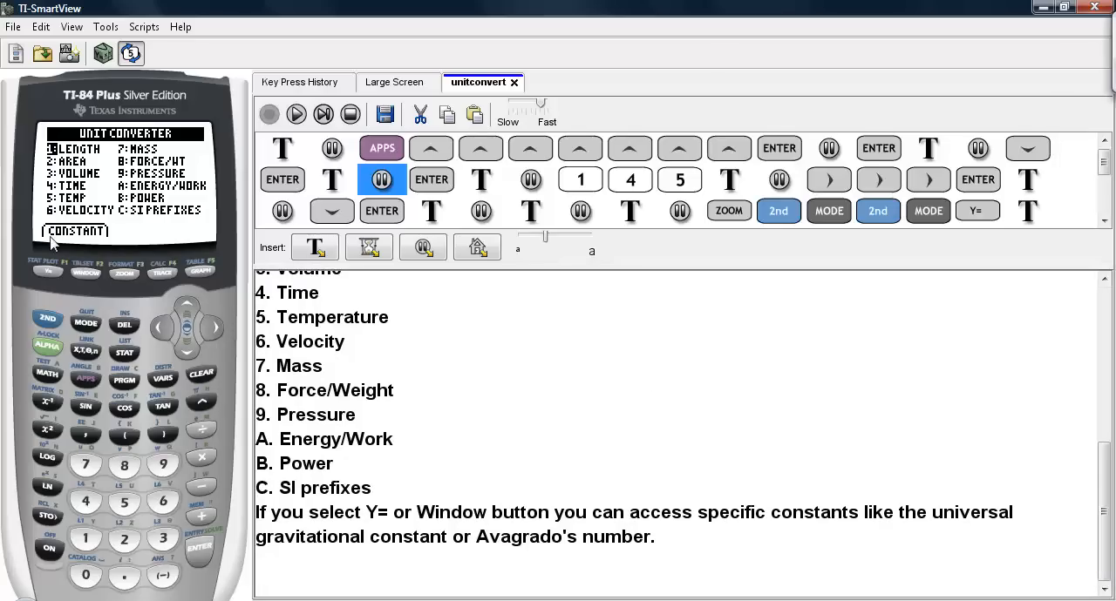
pyautogui.moveTo(112, 242)
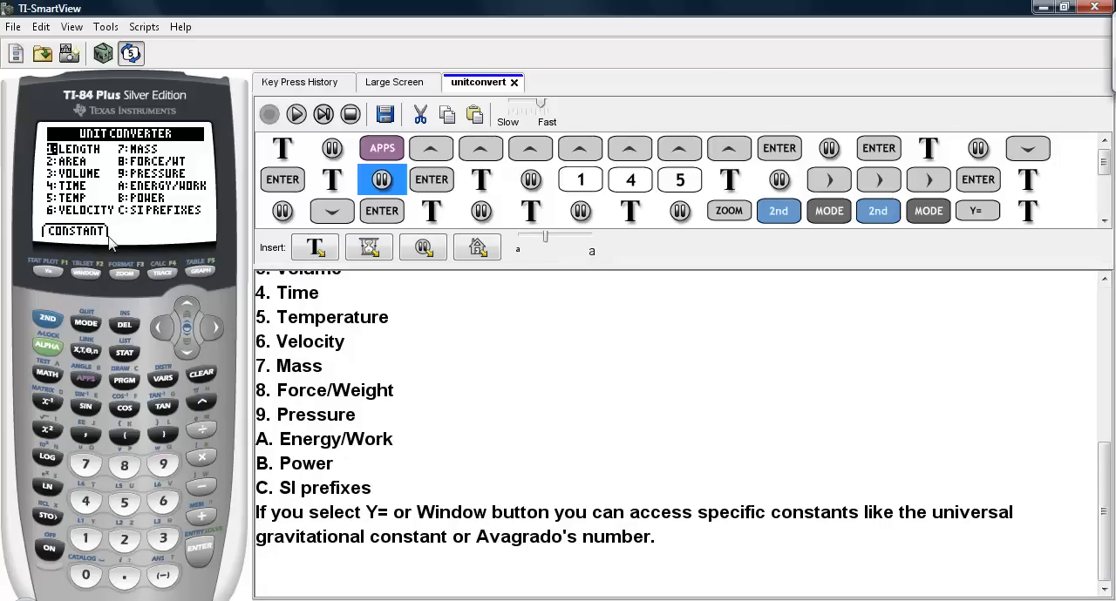
pyautogui.moveTo(87, 279)
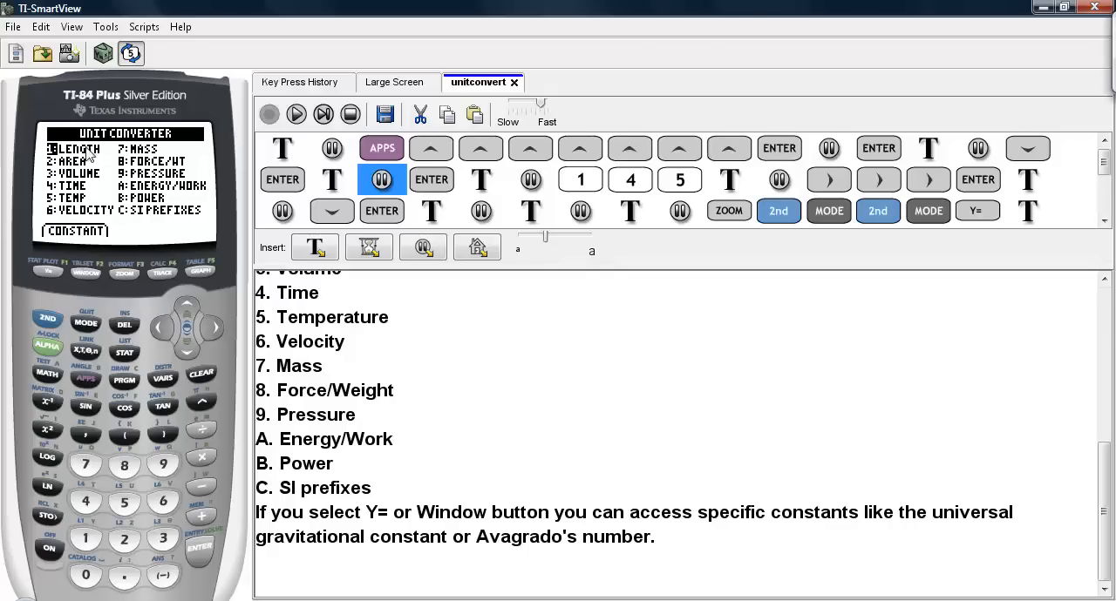
pyautogui.moveTo(295, 114)
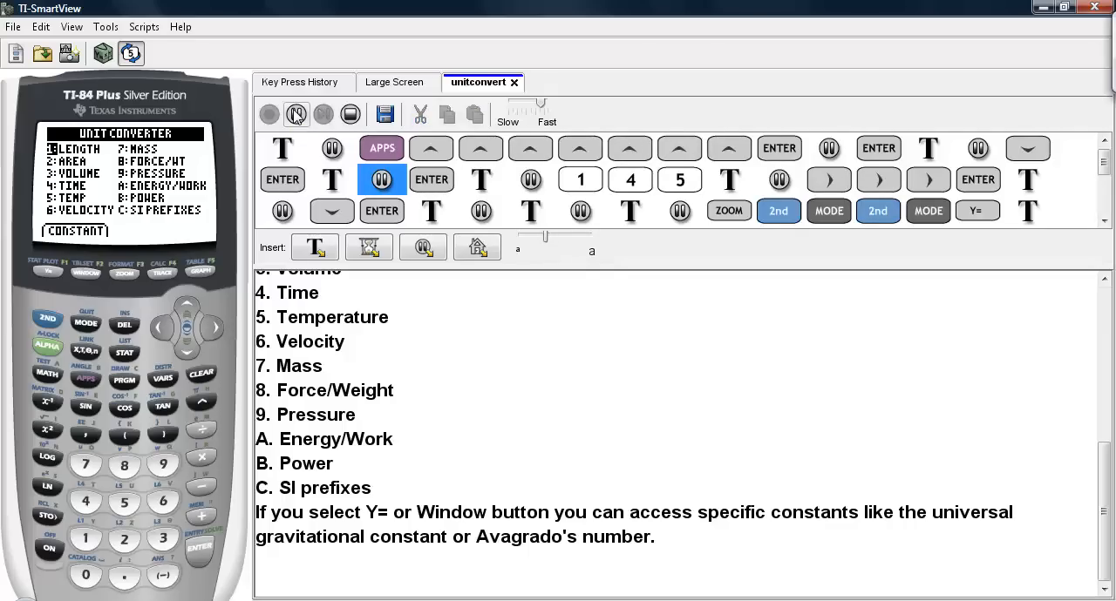
# Resume the script to key 1, 4, 5 on the Length screen
pyautogui.click(430, 179)
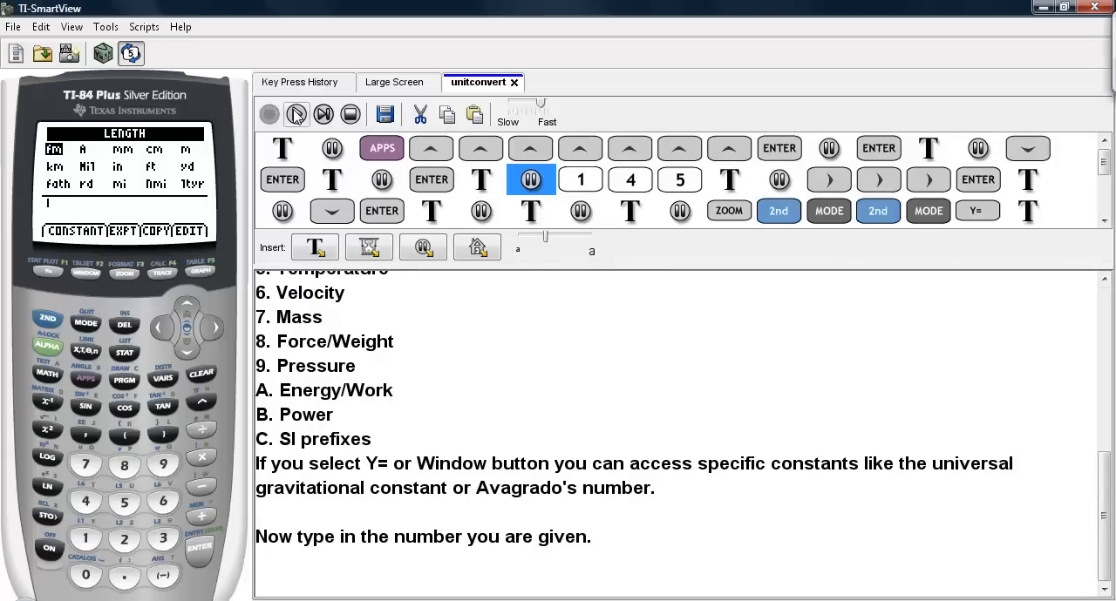
pyautogui.click(580, 180)
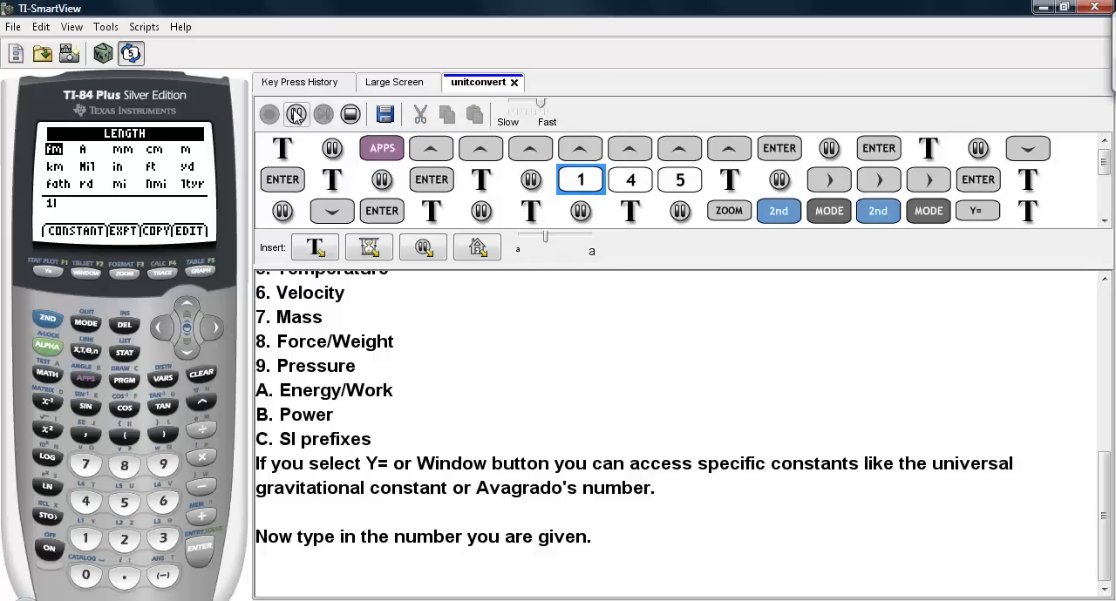
pyautogui.click(678, 180)
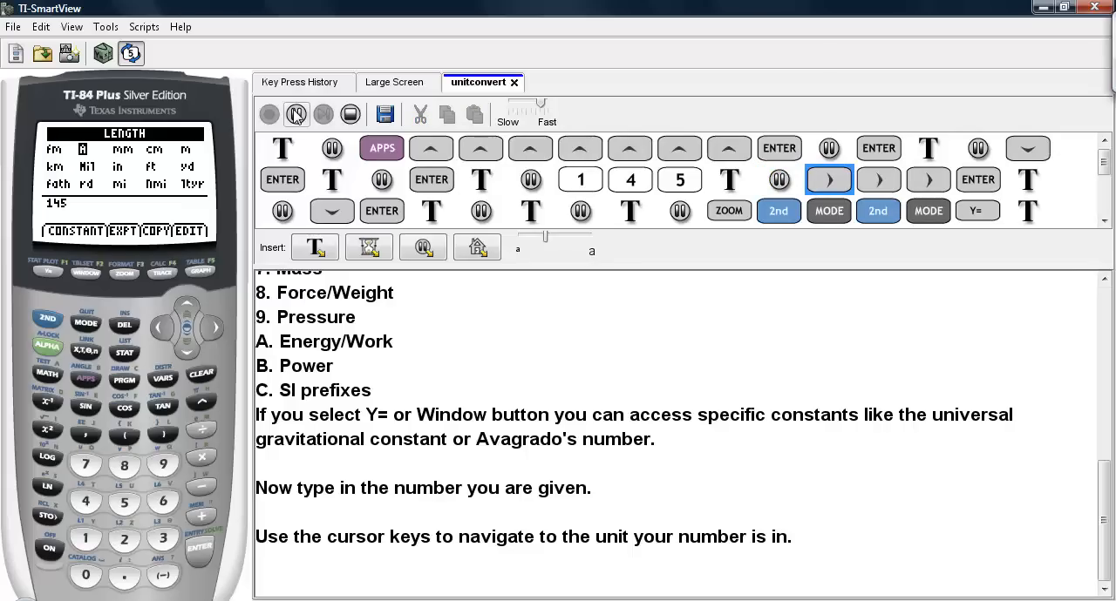
# Run the script steps converting 145 cm to feet, showing 4.757218E0 ft
pyautogui.click(878, 180)
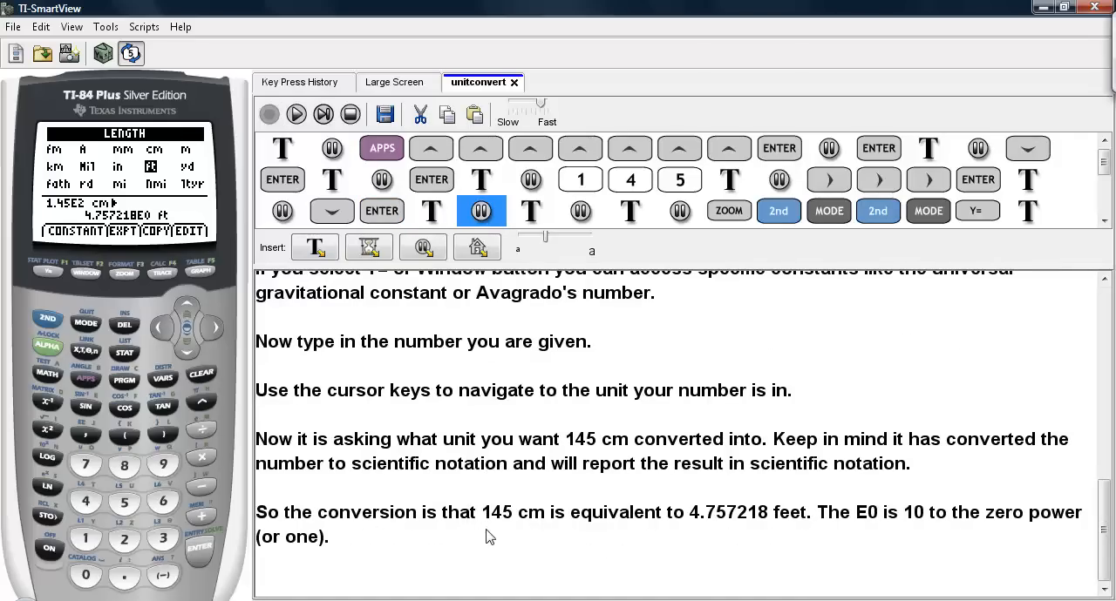
pyautogui.moveTo(138, 276)
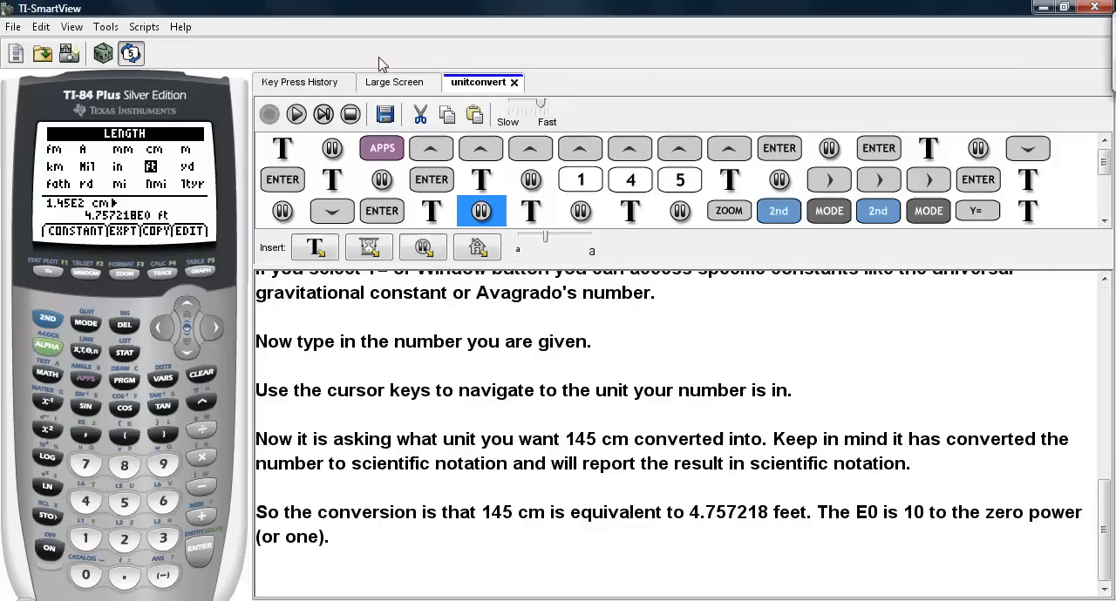
pyautogui.moveTo(296, 114)
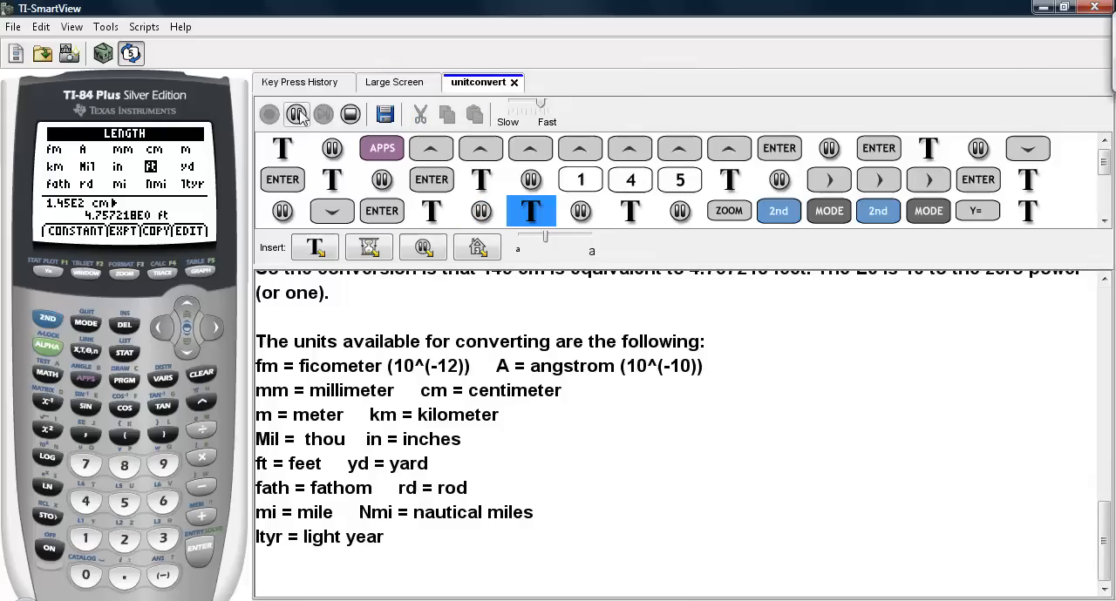
pyautogui.click(296, 114)
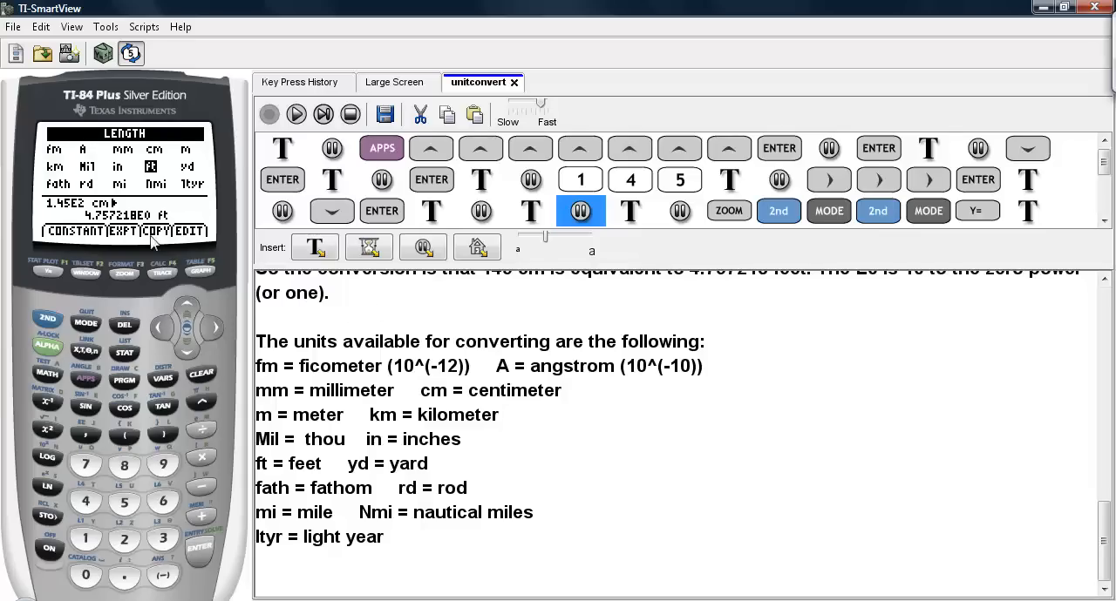
pyautogui.moveTo(65, 157)
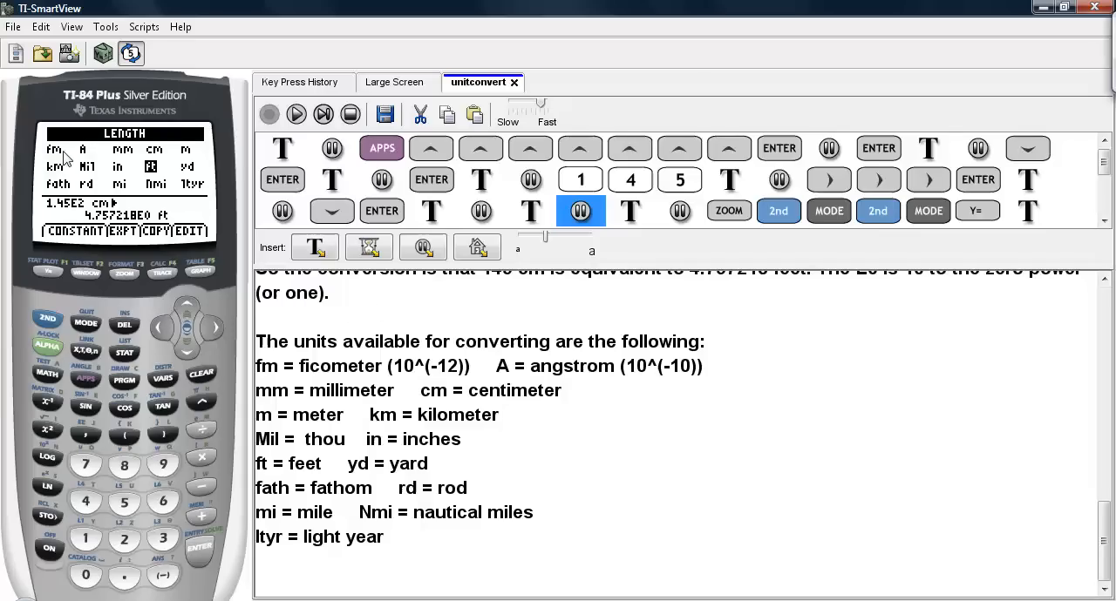
pyautogui.moveTo(121, 160)
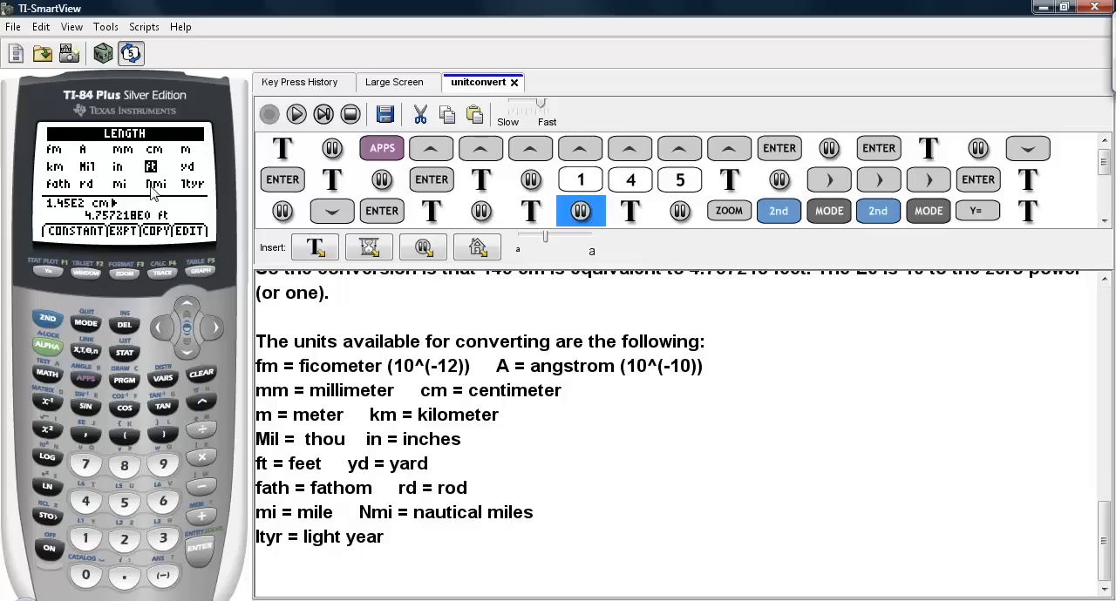
pyautogui.moveTo(193, 191)
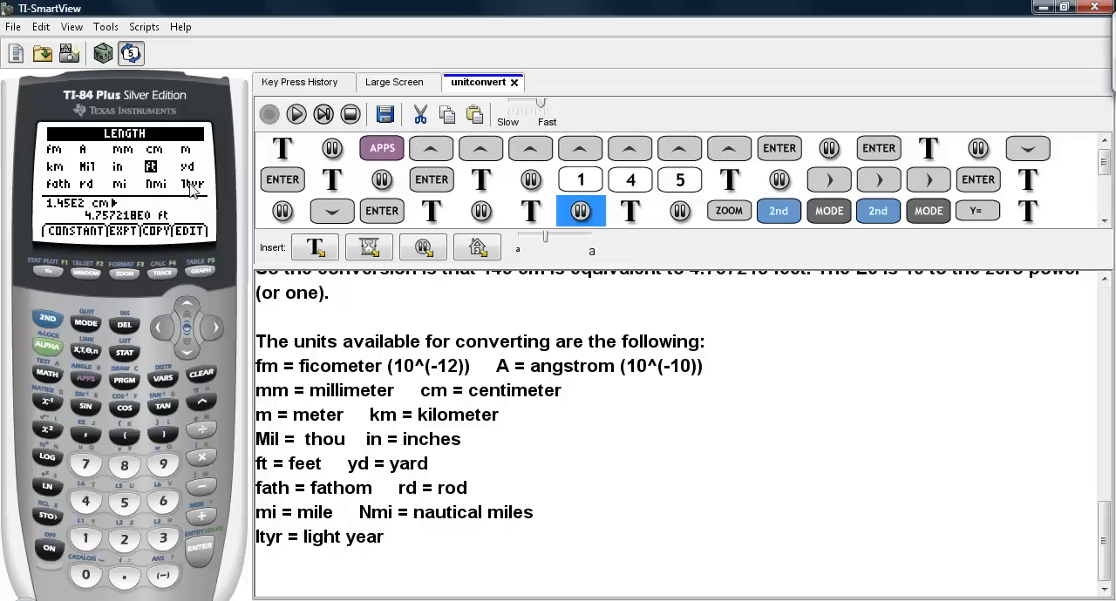
# Show the note on Constant, Expt, Copy and Edit, then resume the script
pyautogui.click(295, 114)
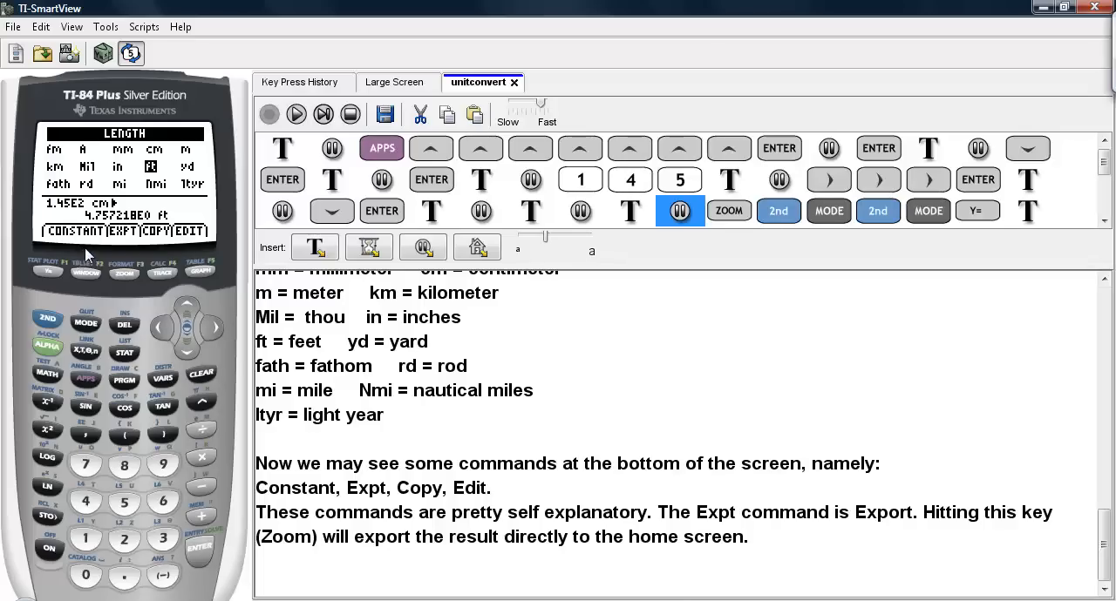
pyautogui.moveTo(133, 250)
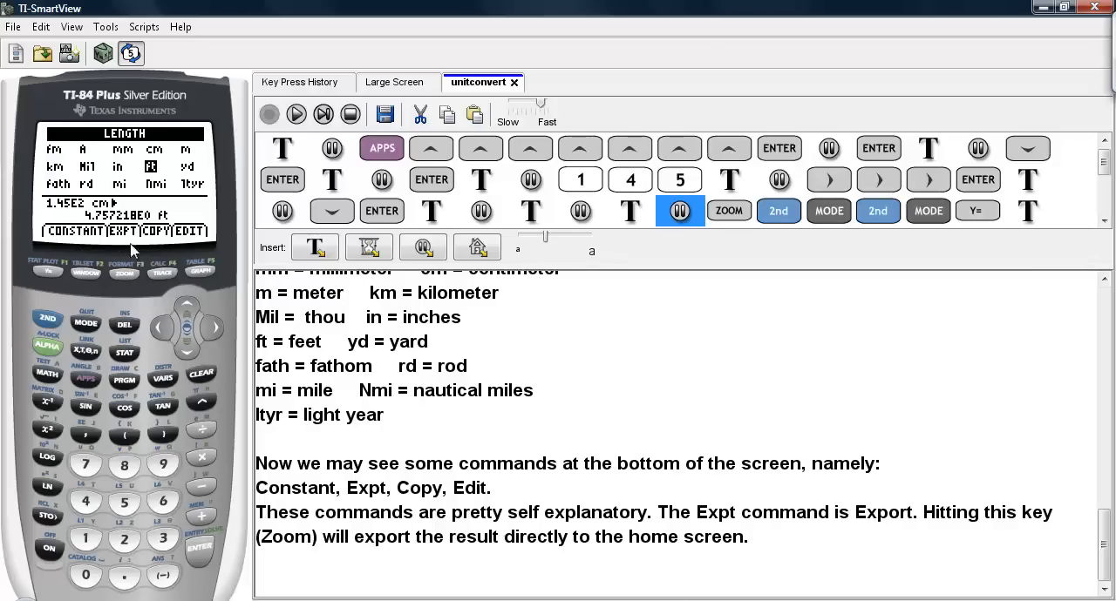
pyautogui.moveTo(77, 244)
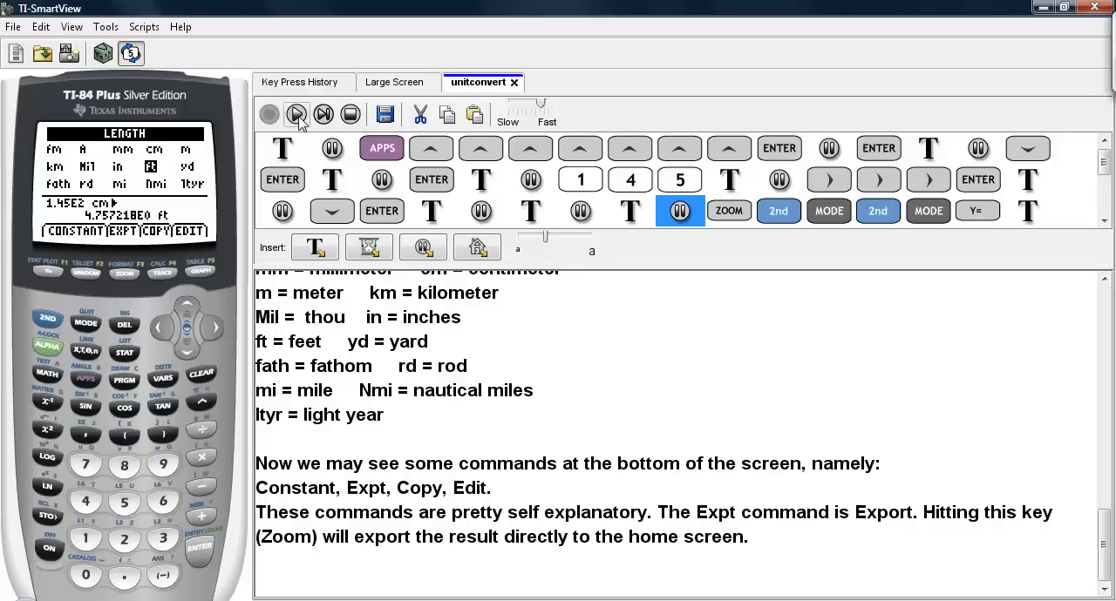
pyautogui.click(297, 114)
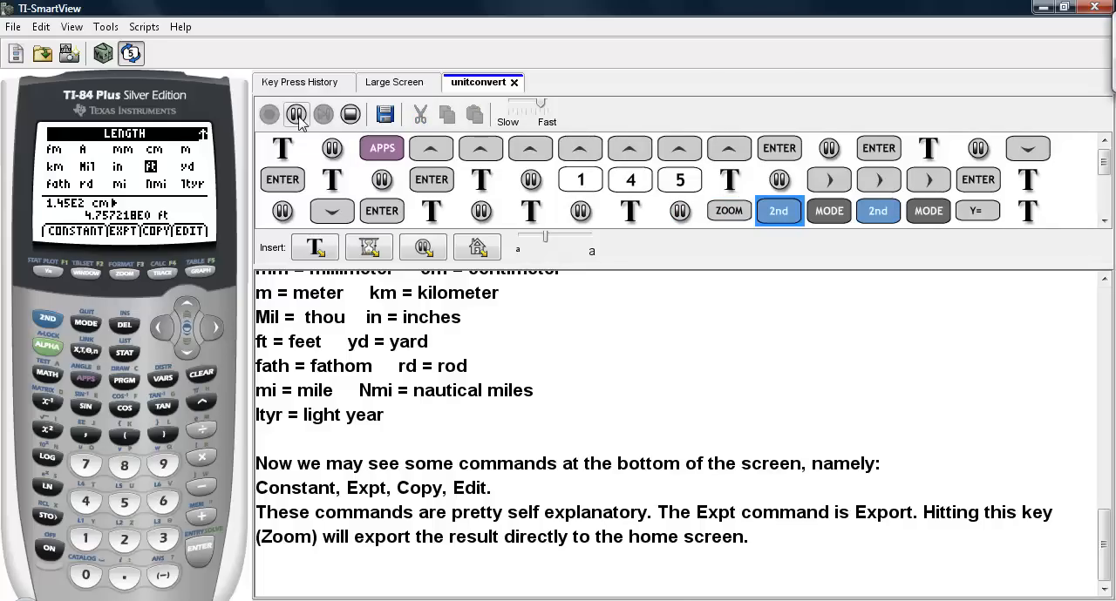
# Quit the Length converter twice to reach the home screen showing 4.757217848E0
pyautogui.click(828, 210)
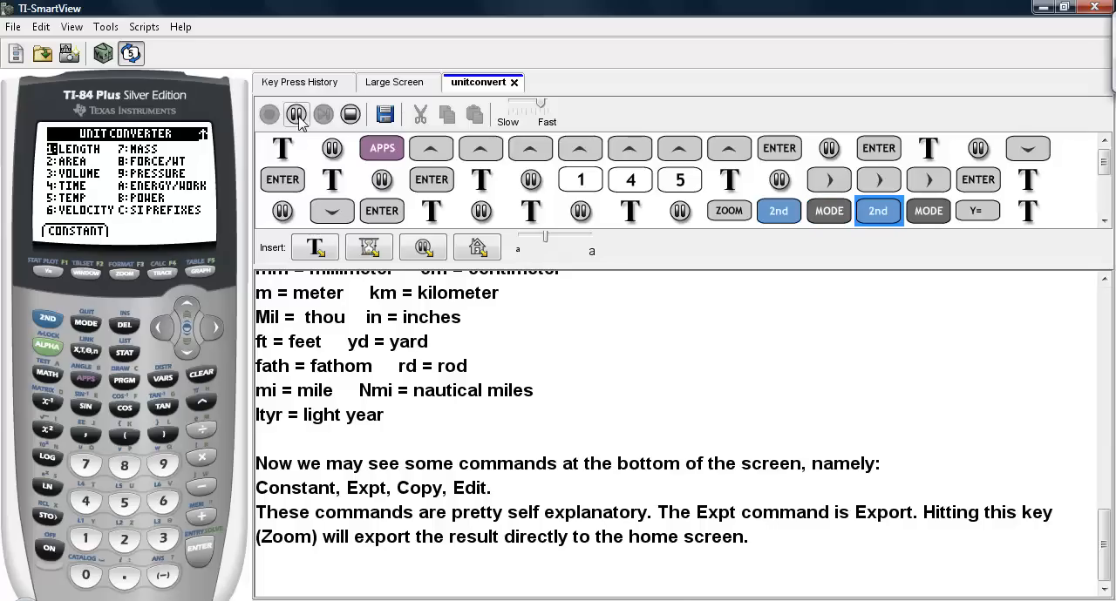
pyautogui.click(976, 210)
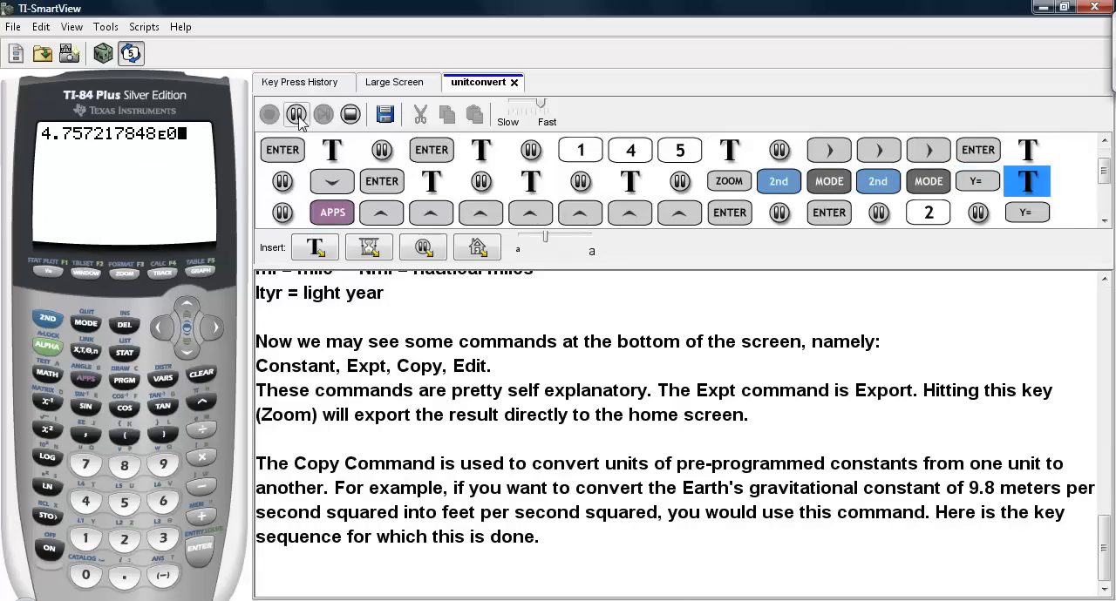
pyautogui.click(297, 114)
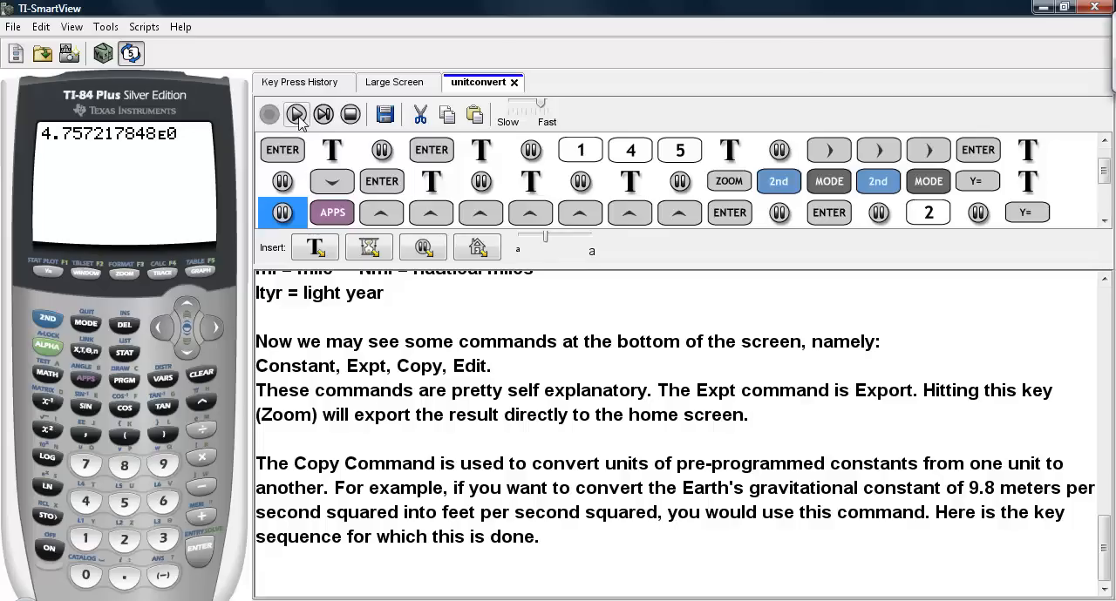
pyautogui.click(295, 114)
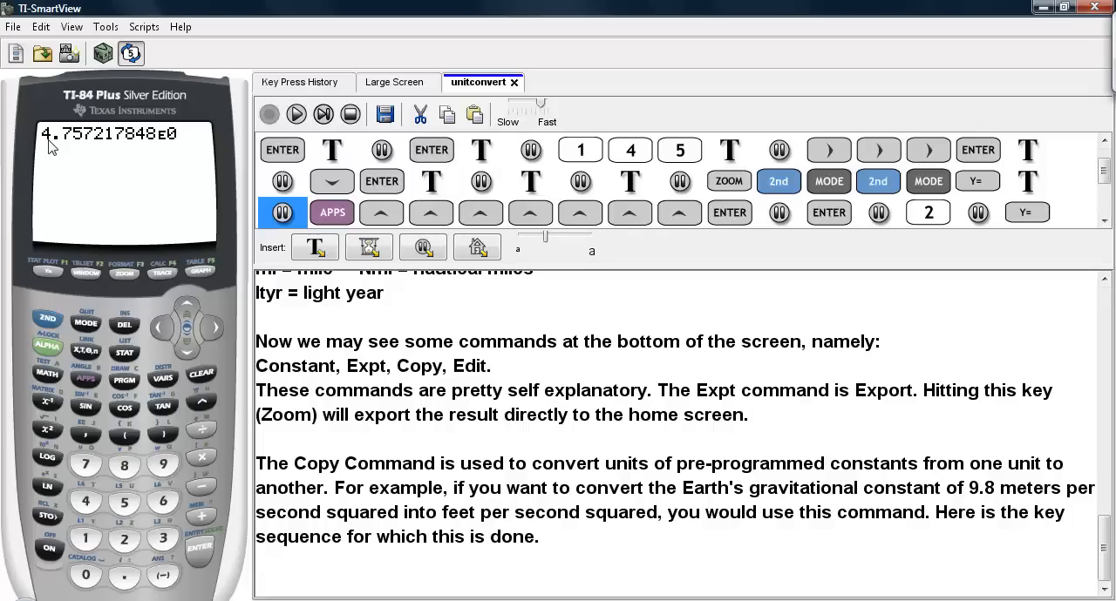
pyautogui.moveTo(164, 145)
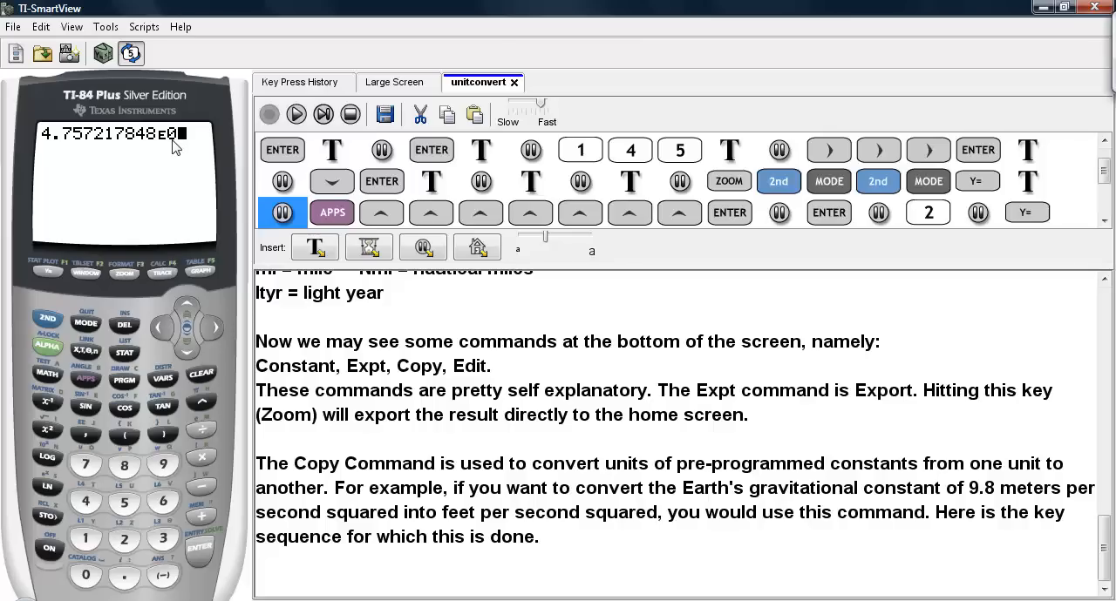
pyautogui.moveTo(25, 185)
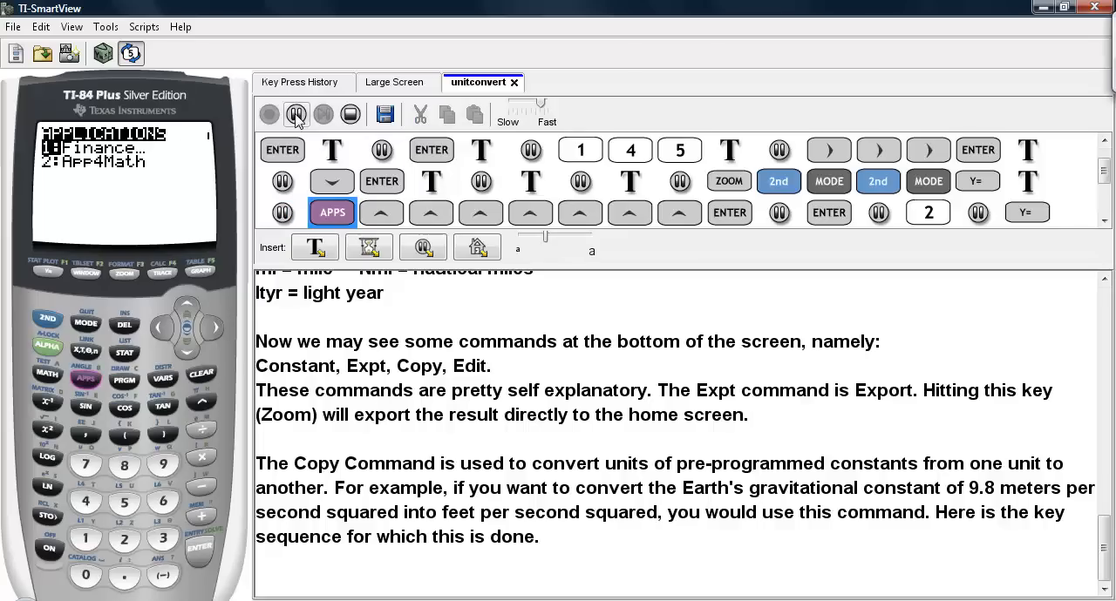
# Relaunch Science Tools, pass its title screen, and return to Unit Converter
pyautogui.click(381, 212)
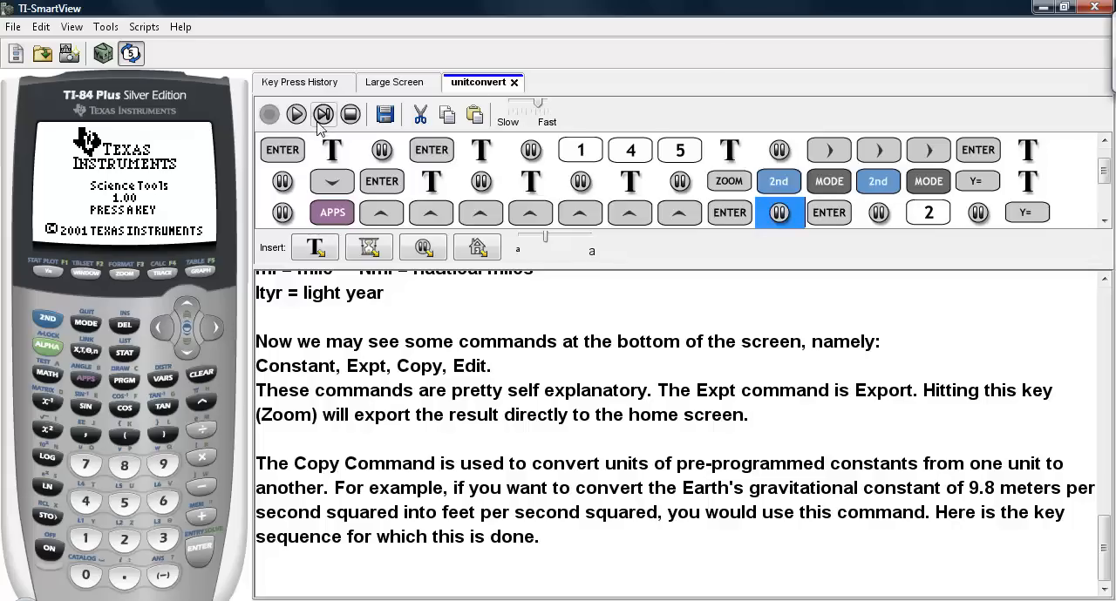
pyautogui.click(296, 114)
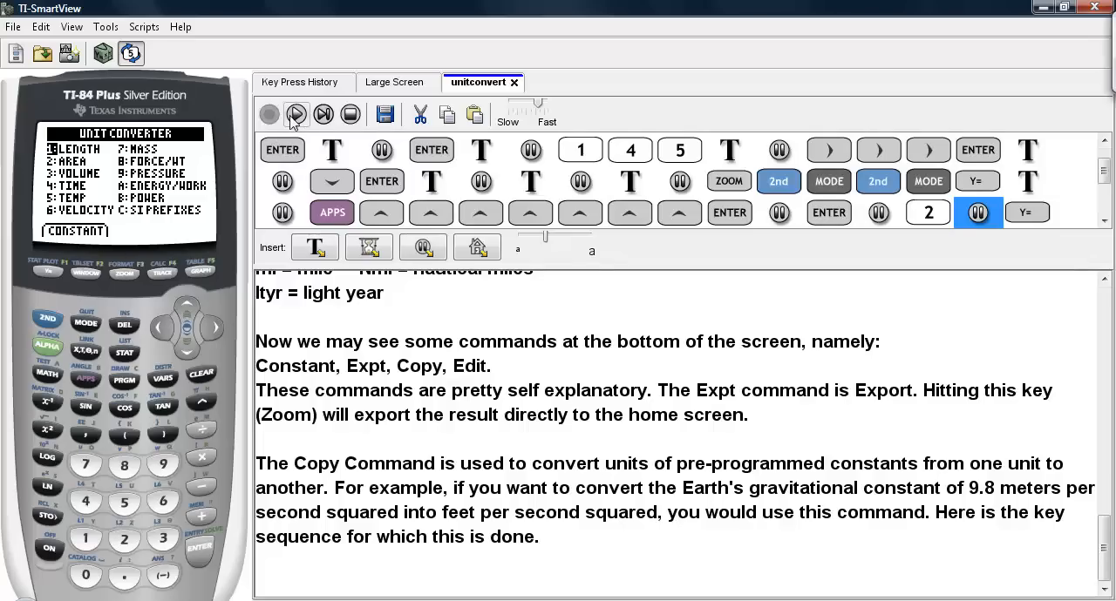
pyautogui.moveTo(295, 114)
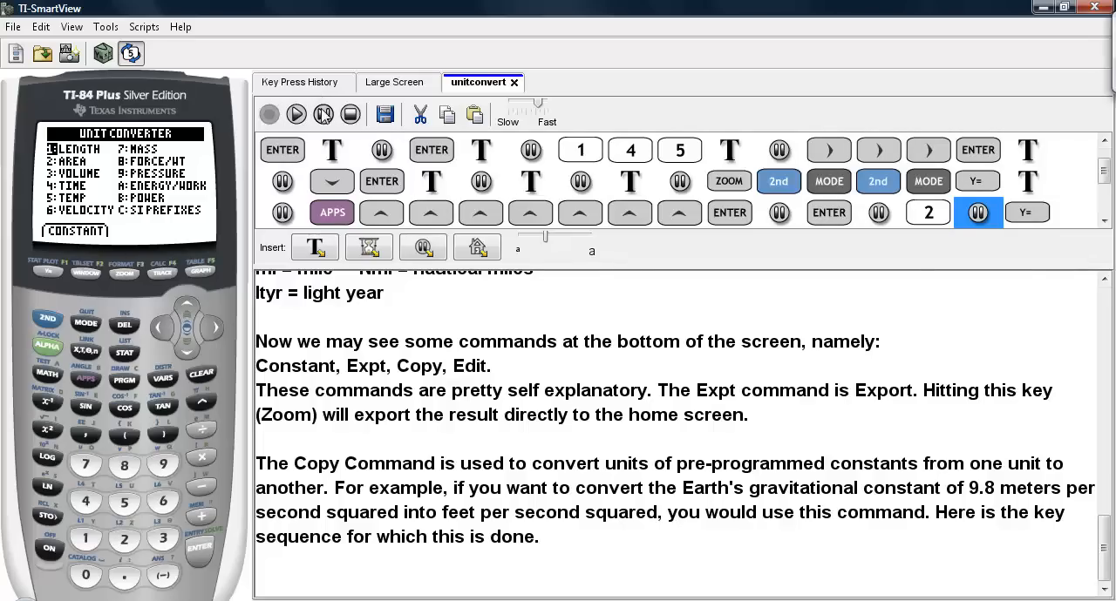
pyautogui.moveTo(670, 59)
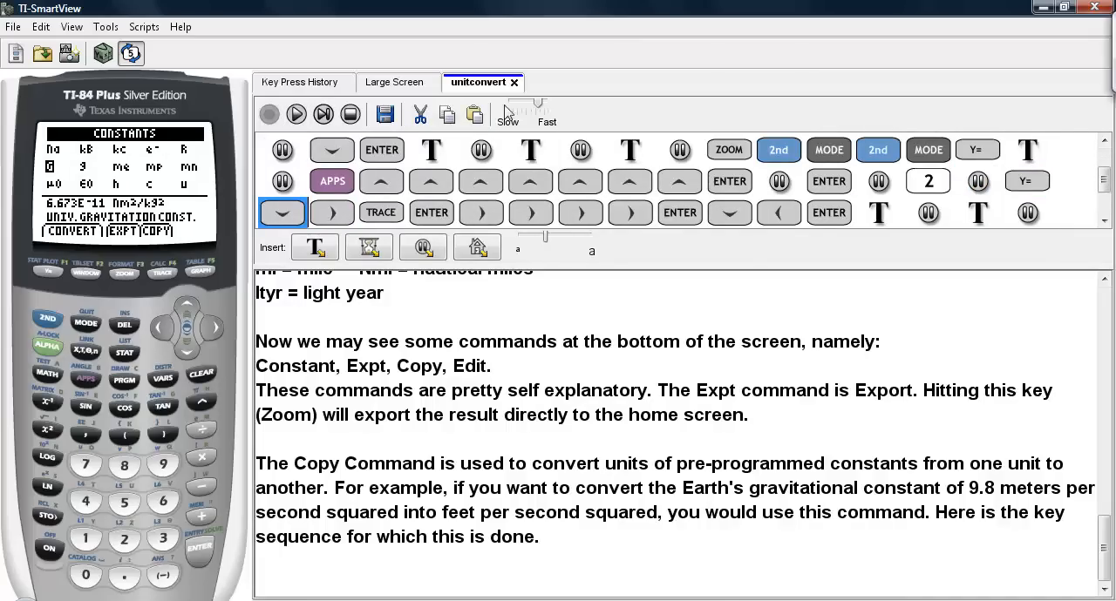
pyautogui.moveTo(36, 174)
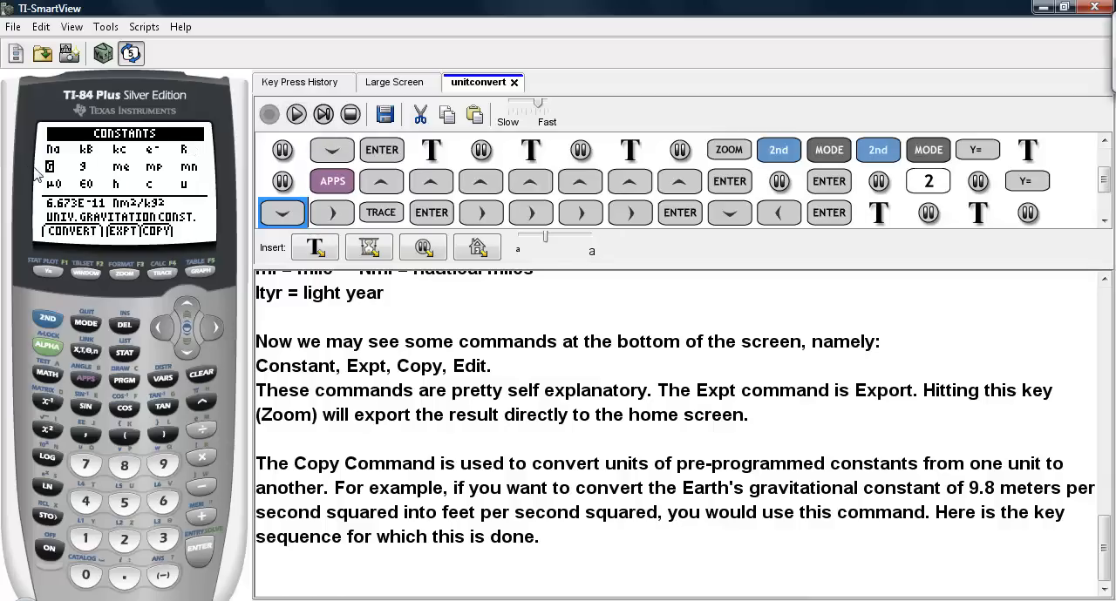
pyautogui.moveTo(83, 167)
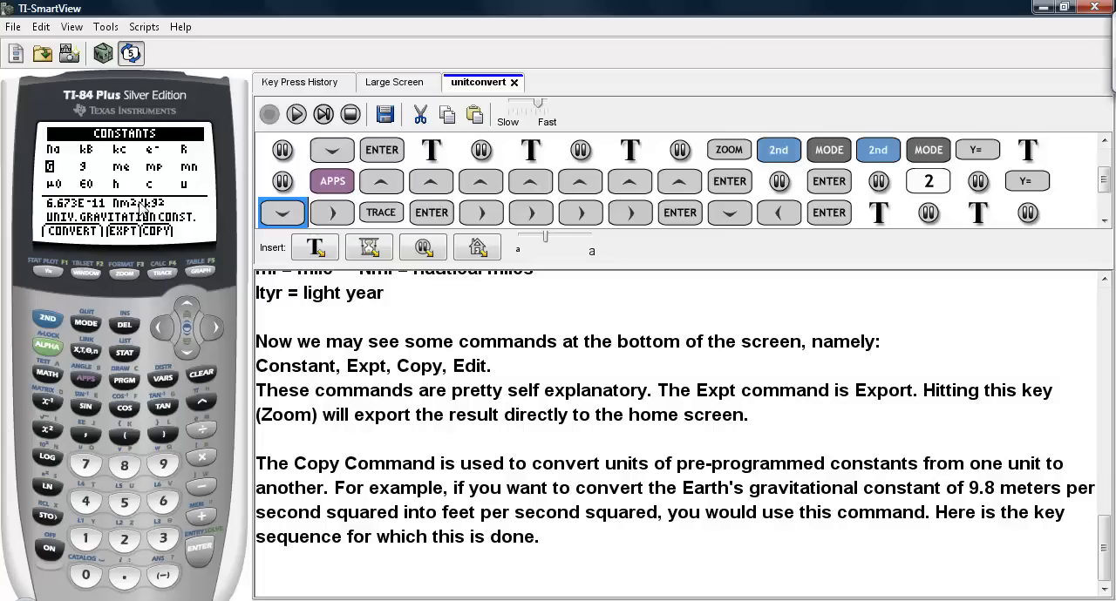
pyautogui.moveTo(297, 114)
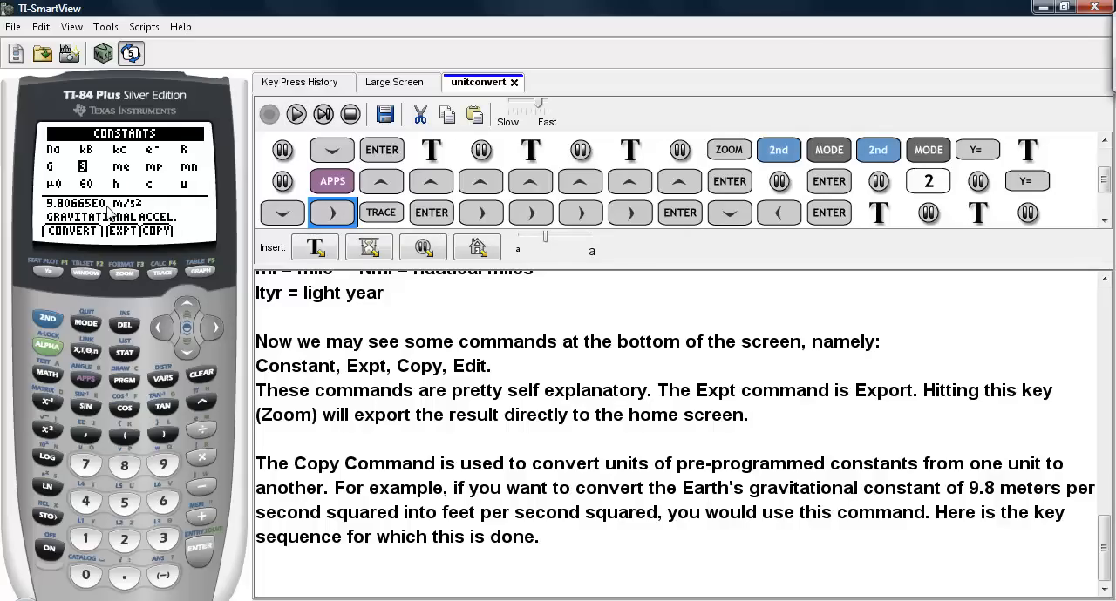
pyautogui.moveTo(220, 281)
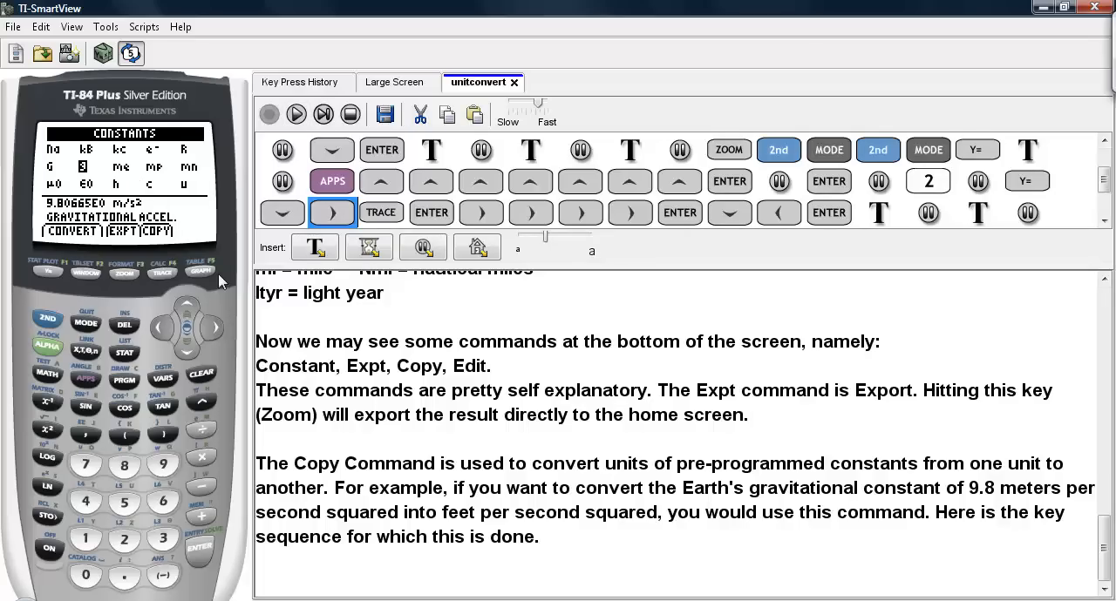
pyautogui.moveTo(157, 242)
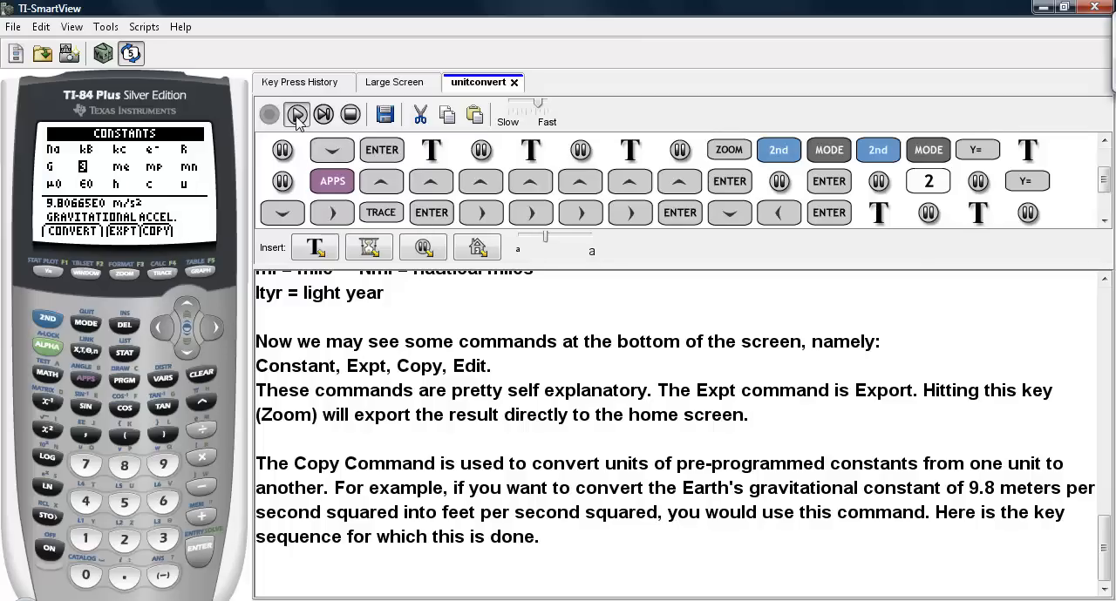
# Play the script to copy g into Length in ft, showing 3.217405E1
pyautogui.click(296, 114)
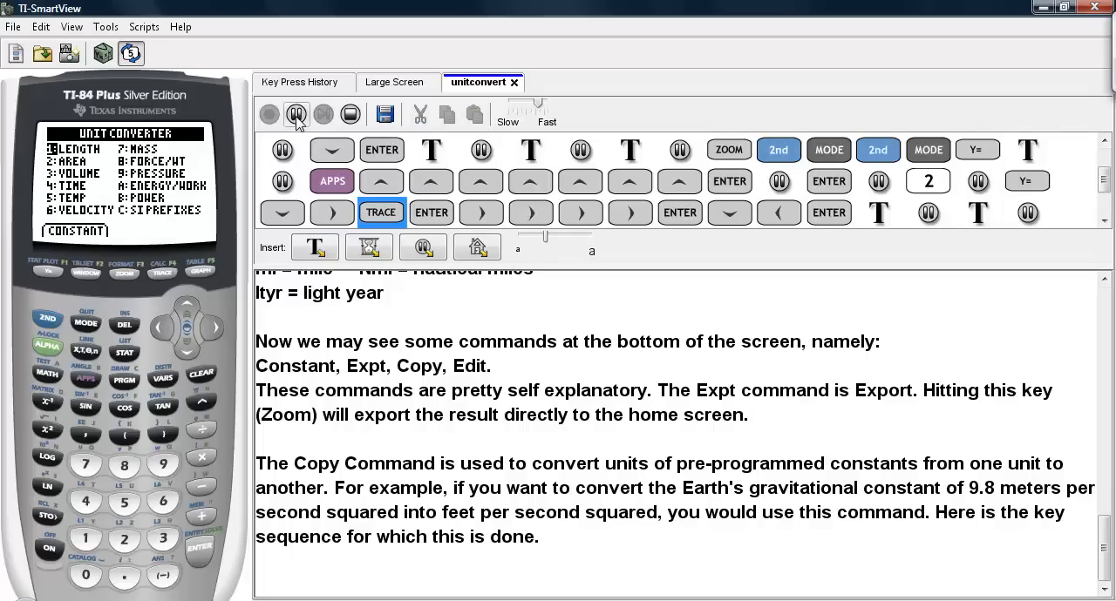
pyautogui.click(297, 114)
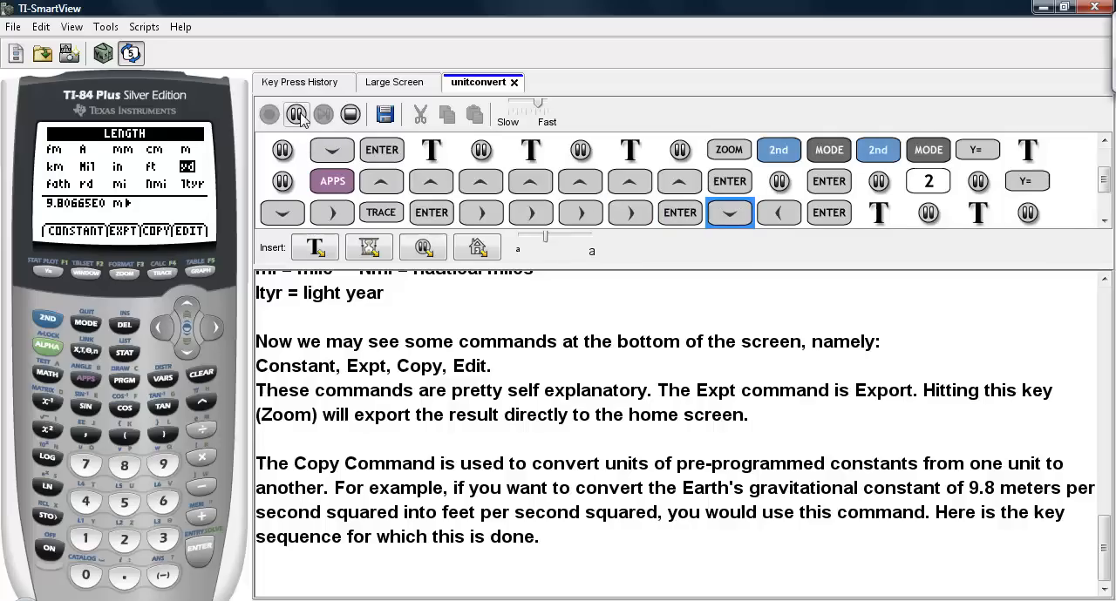
pyautogui.click(779, 213)
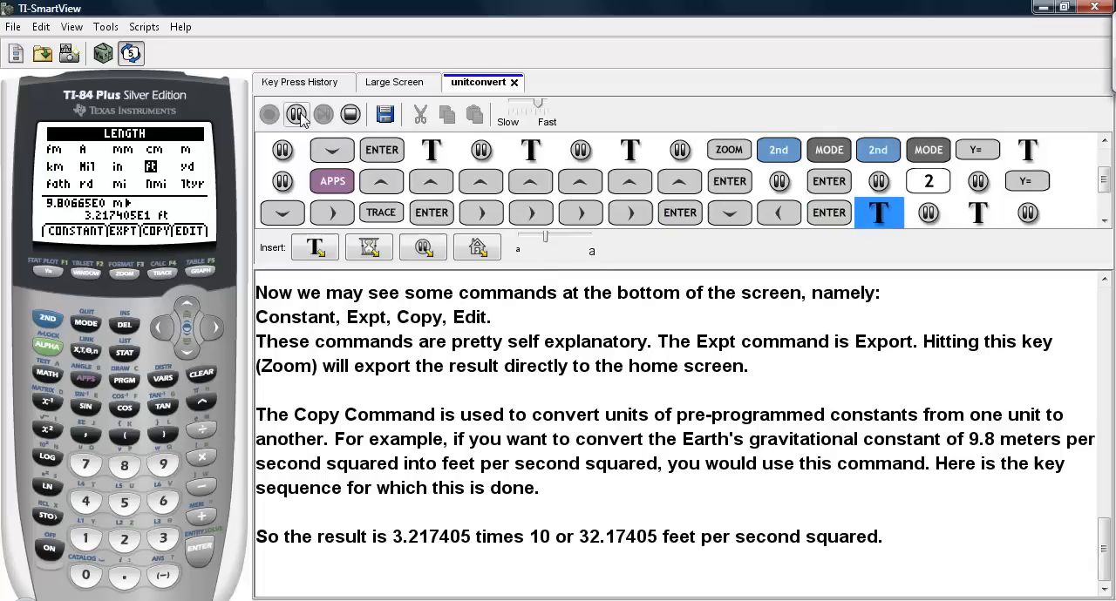
pyautogui.click(296, 114)
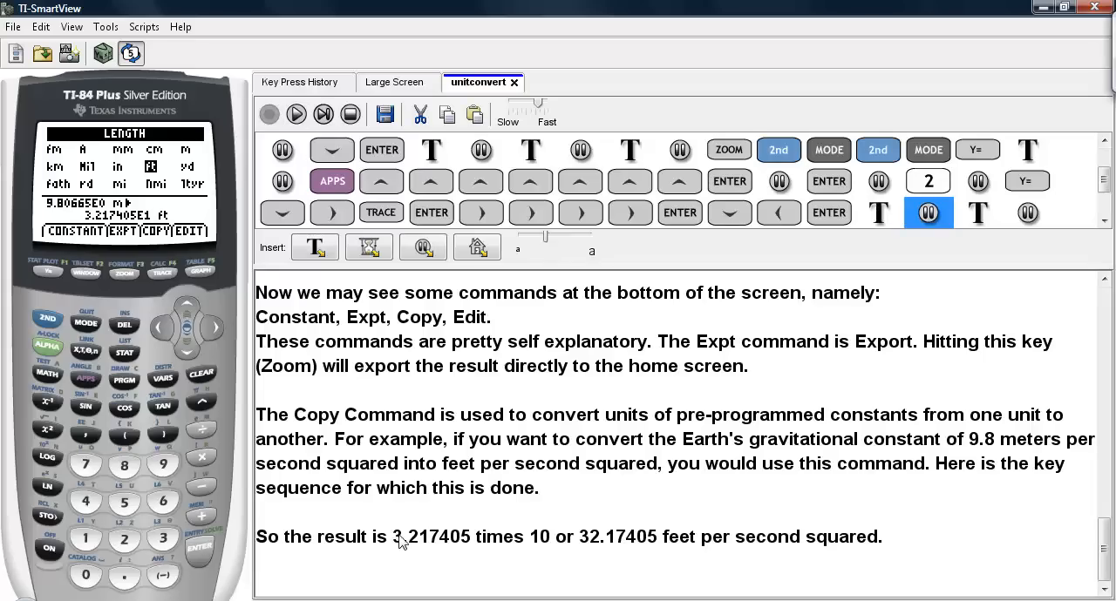
pyautogui.moveTo(477, 547)
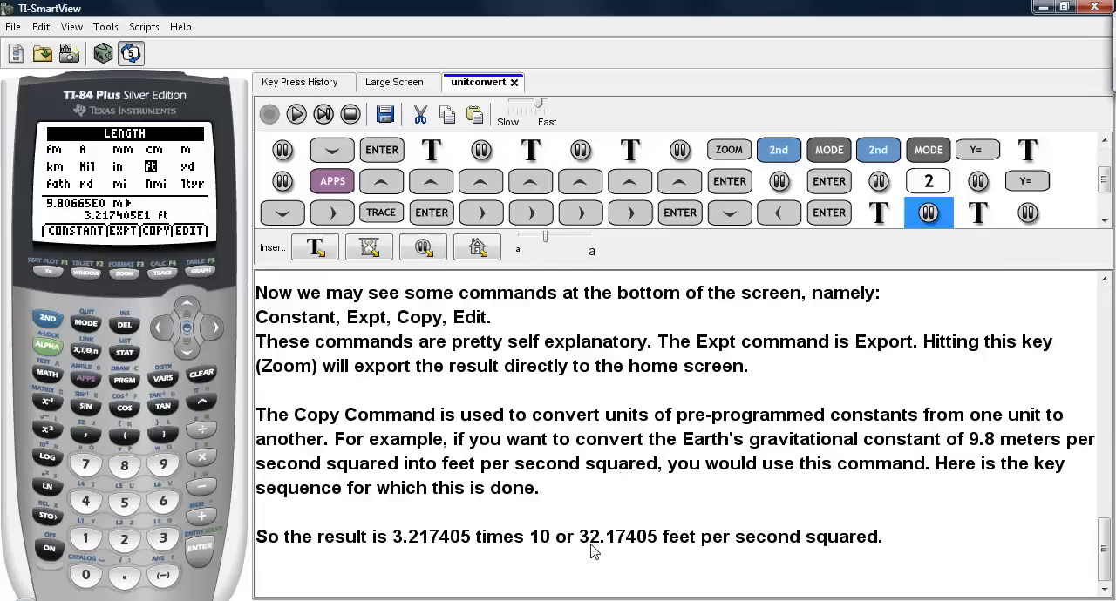
pyautogui.moveTo(575, 501)
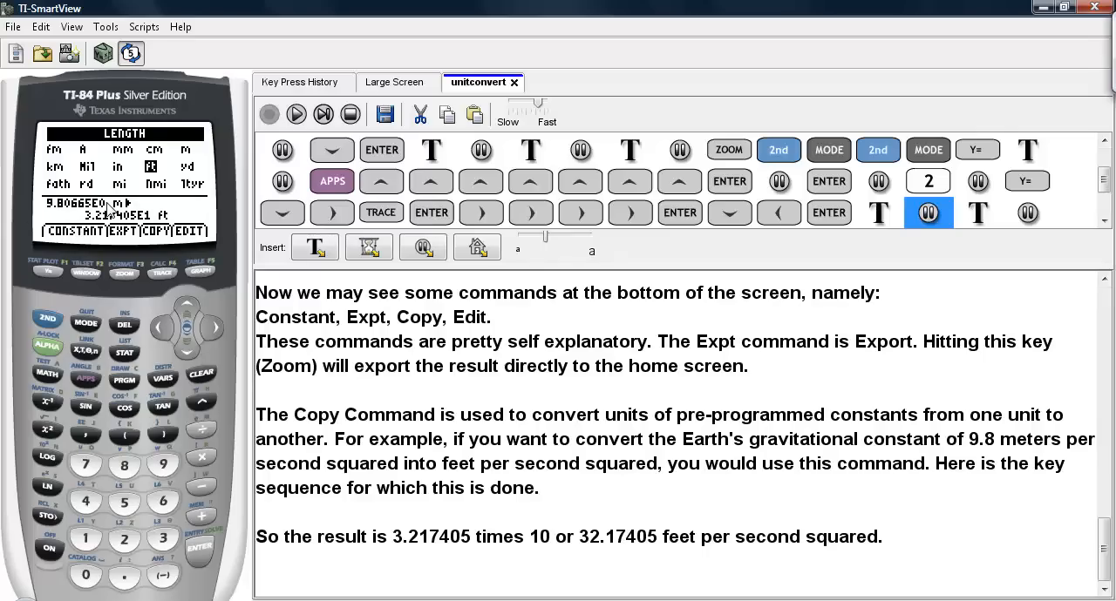
pyautogui.moveTo(155, 244)
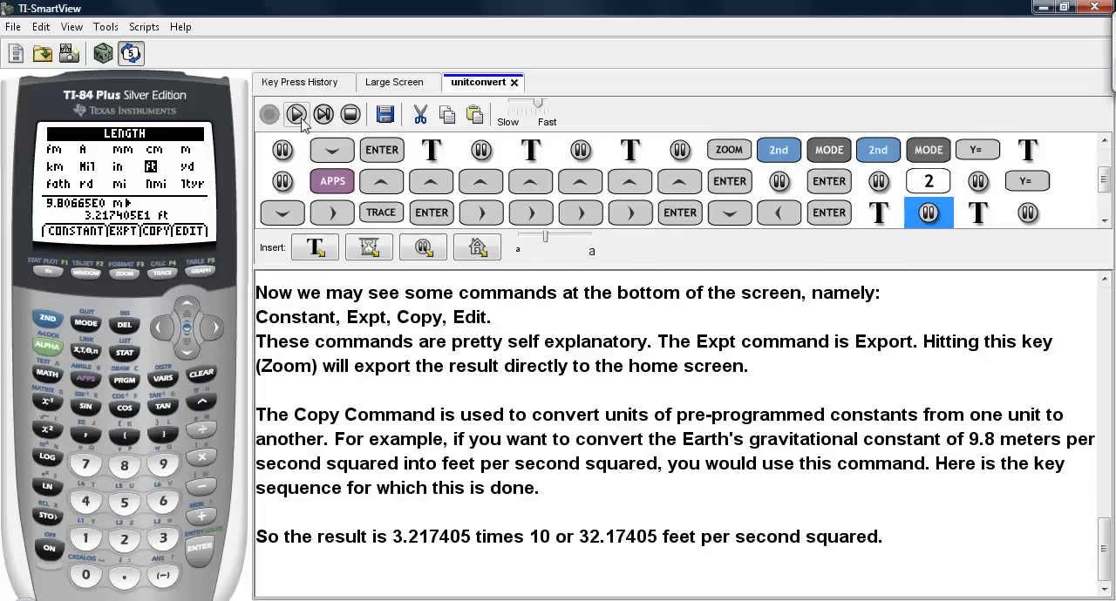
pyautogui.click(296, 114)
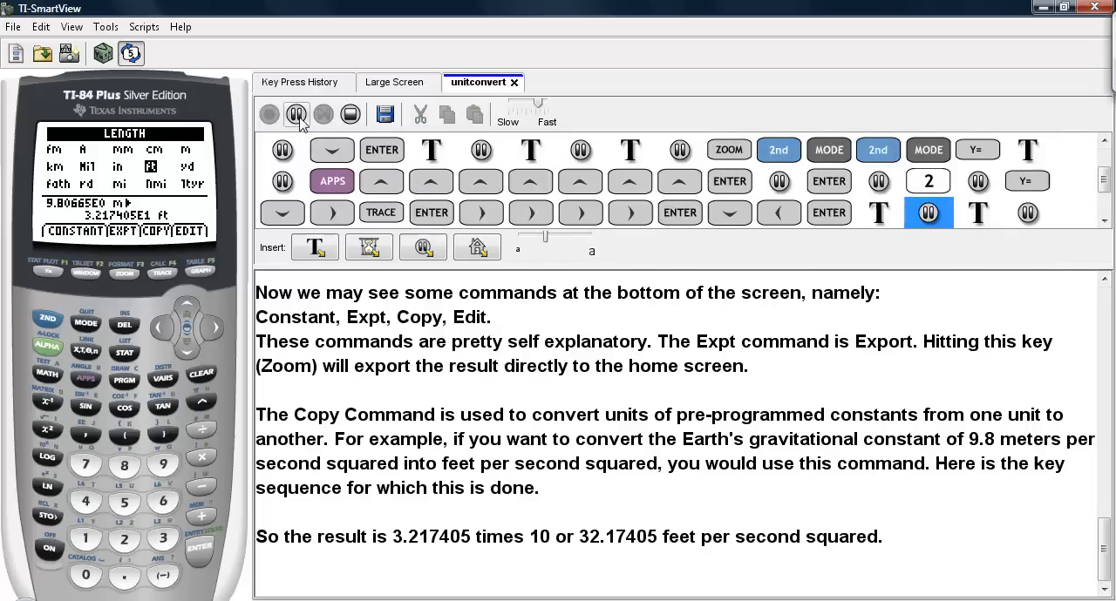
# Play the Edit explanation, recalling and clearing the previous conversion entry
pyautogui.click(296, 114)
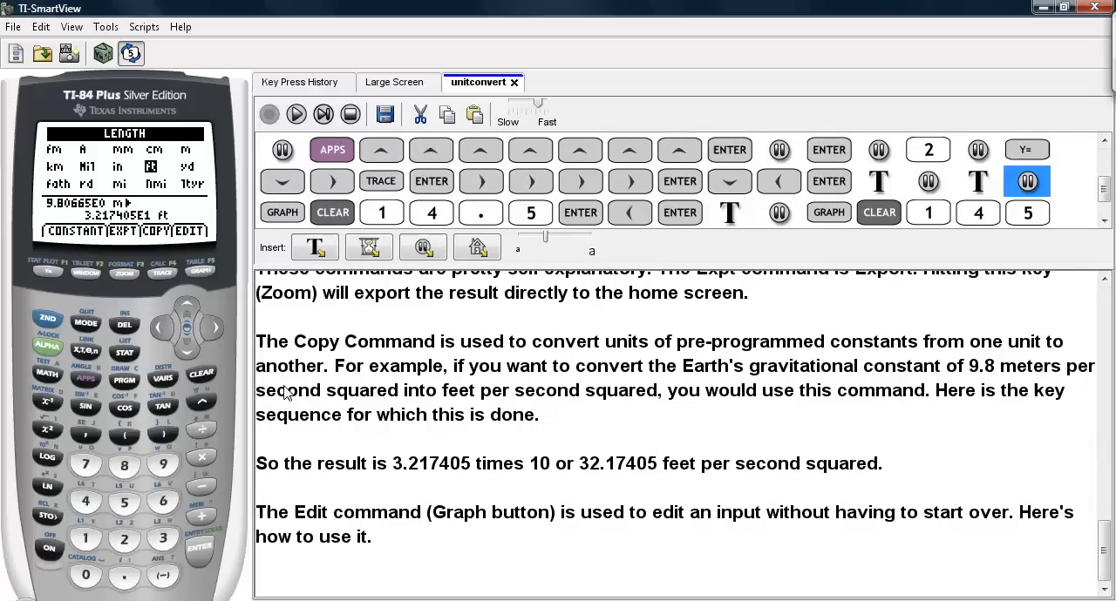
pyautogui.moveTo(222, 266)
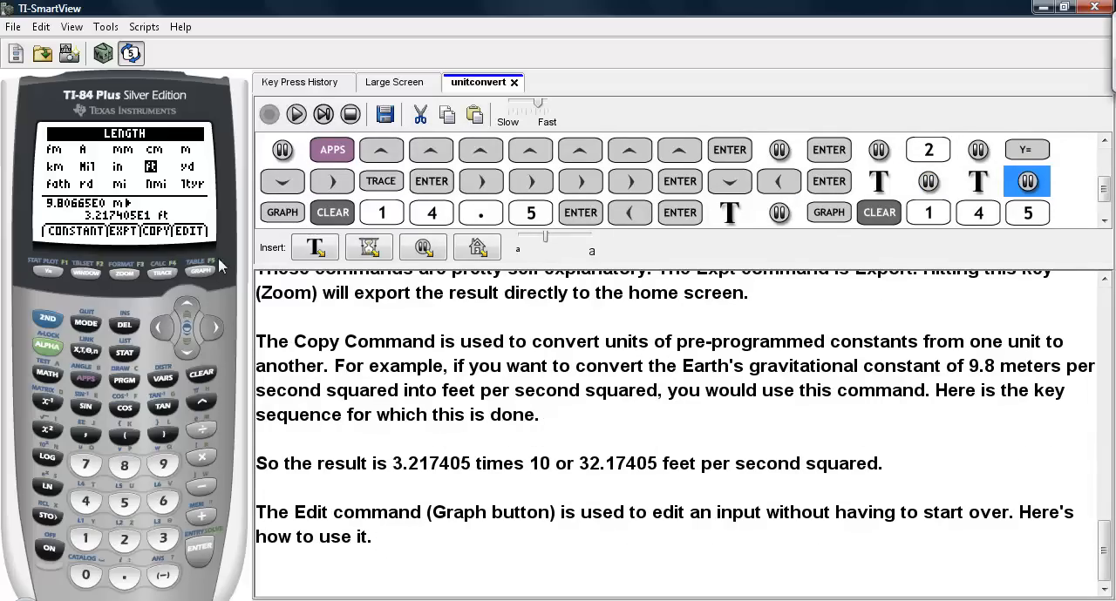
pyautogui.moveTo(876, 523)
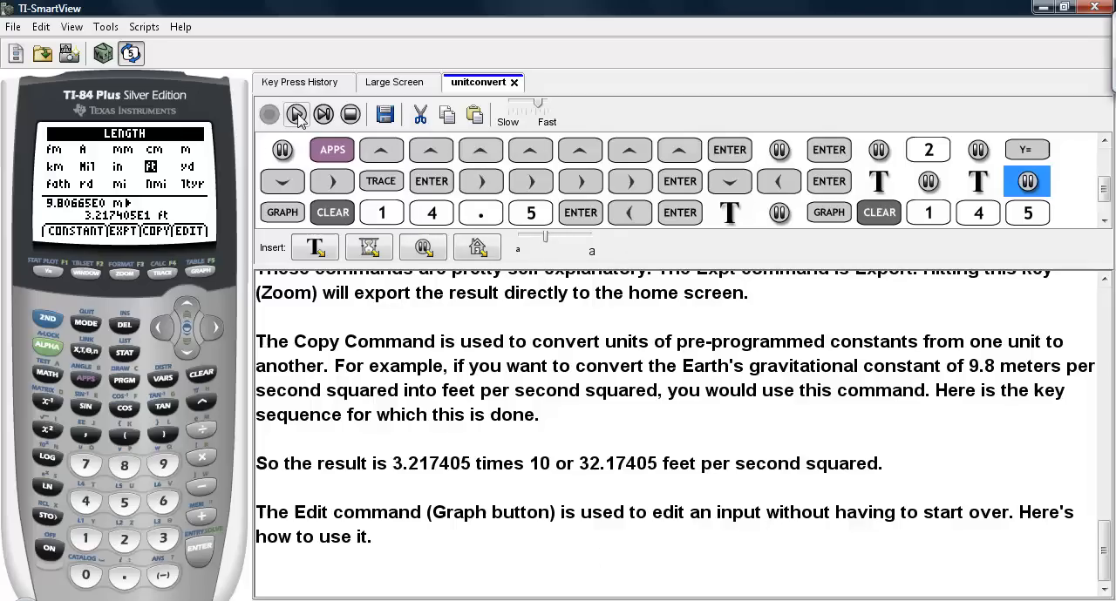
pyautogui.click(281, 211)
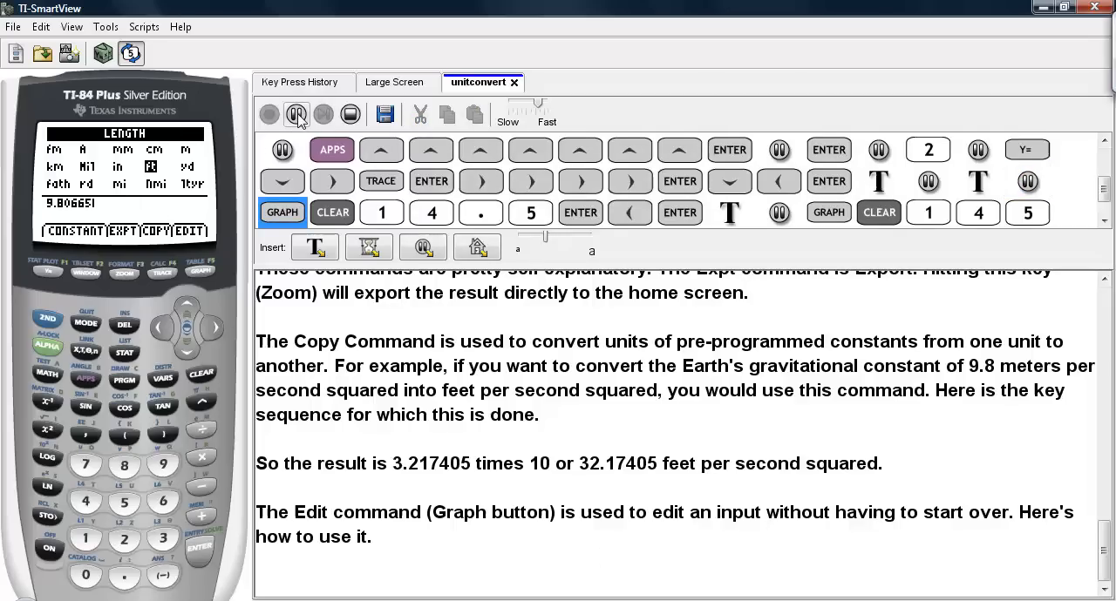
pyautogui.click(333, 212)
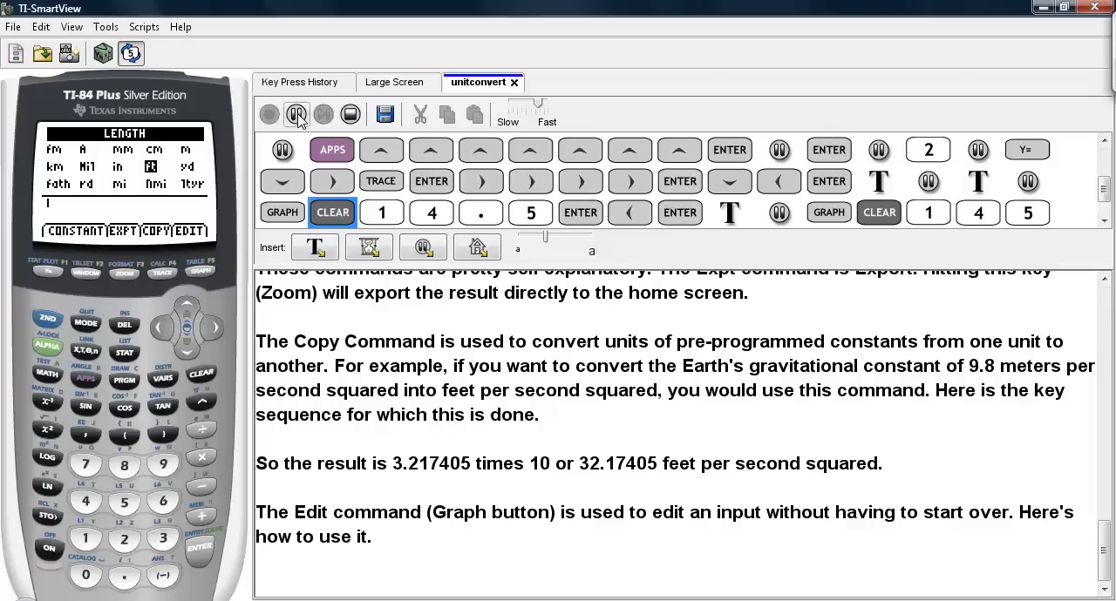
# Enter 14.5 ft and convert it to 1.74E2 inches
pyautogui.click(430, 213)
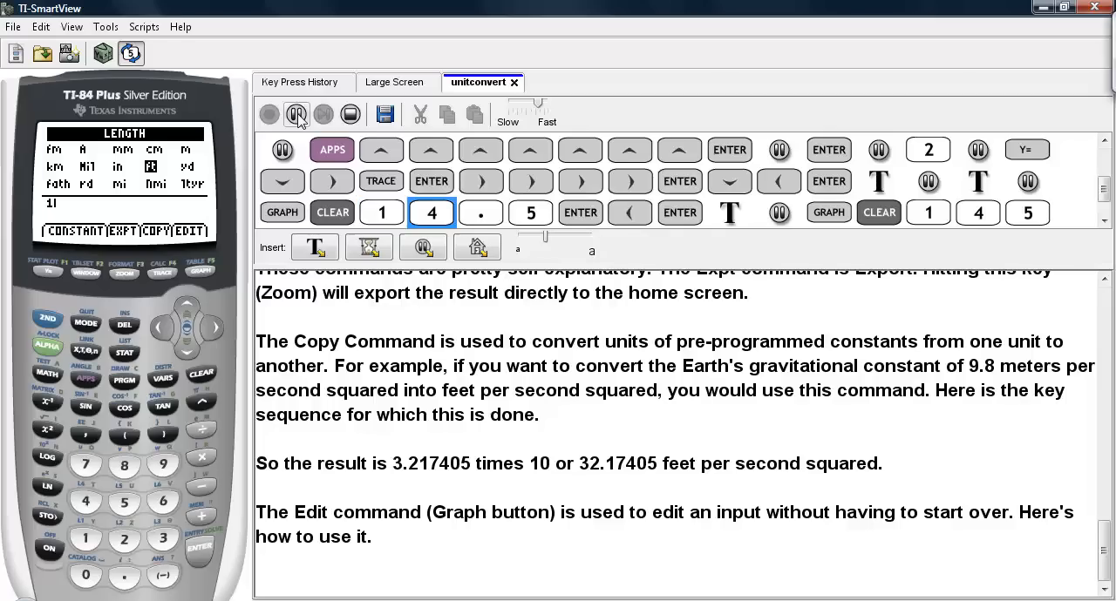
pyautogui.click(480, 213)
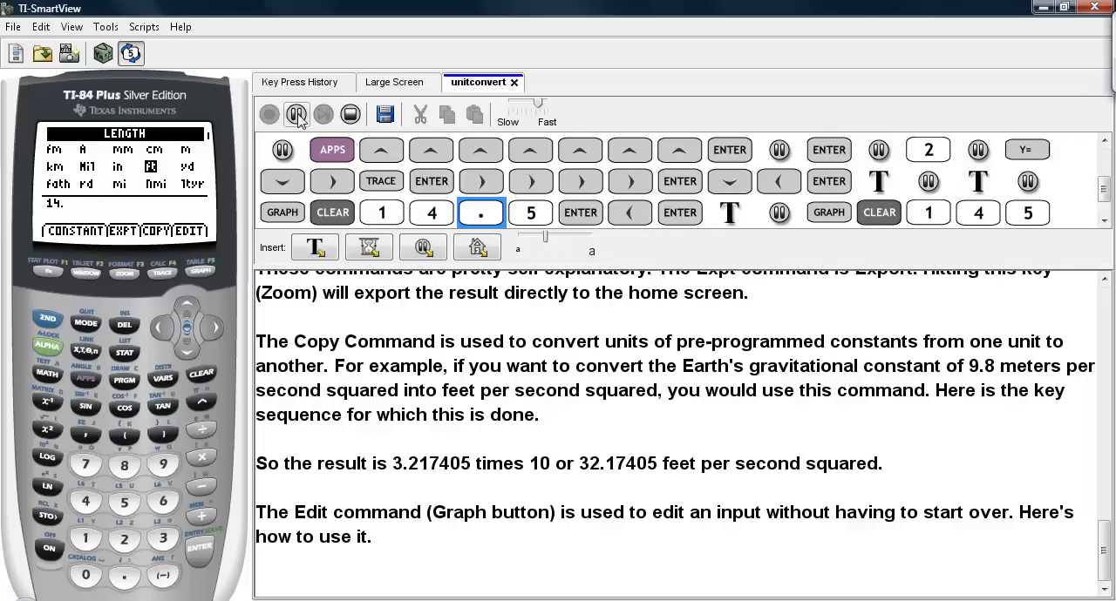
pyautogui.click(530, 213)
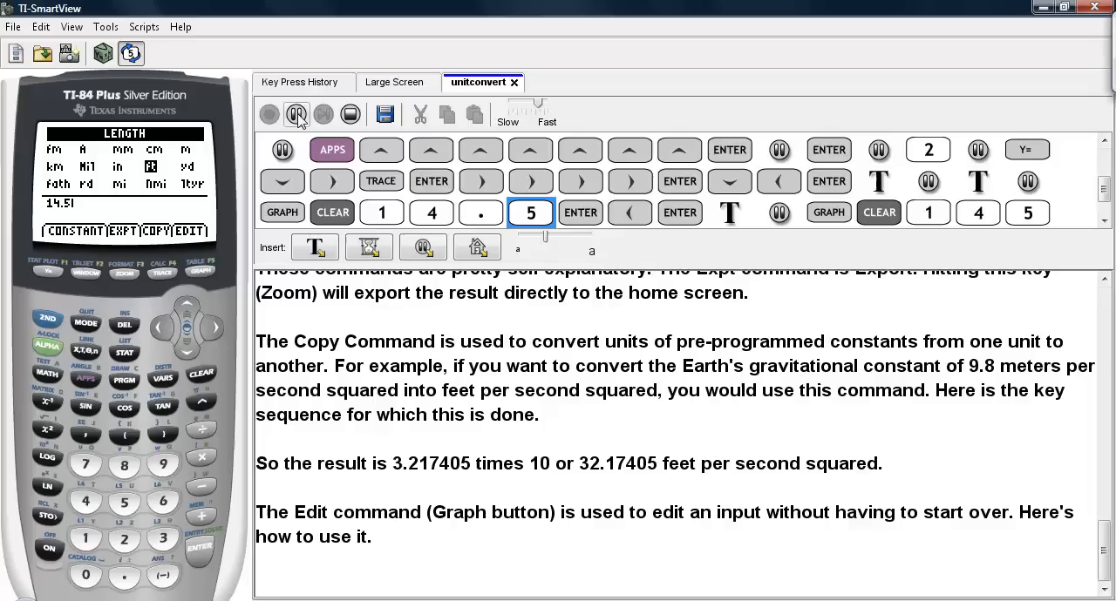
pyautogui.click(579, 213)
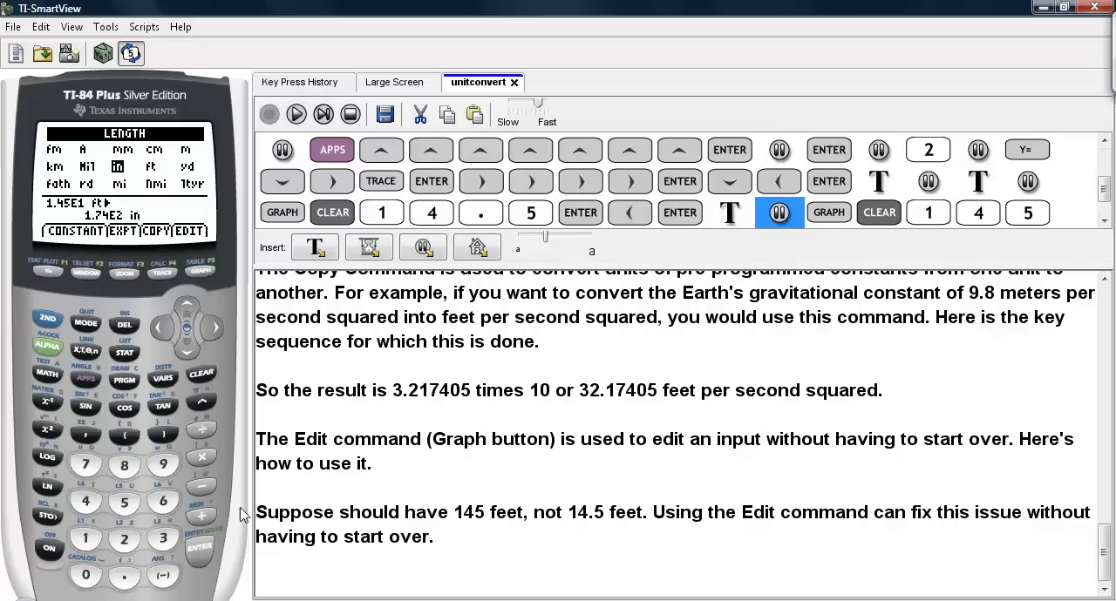
pyautogui.moveTo(599, 523)
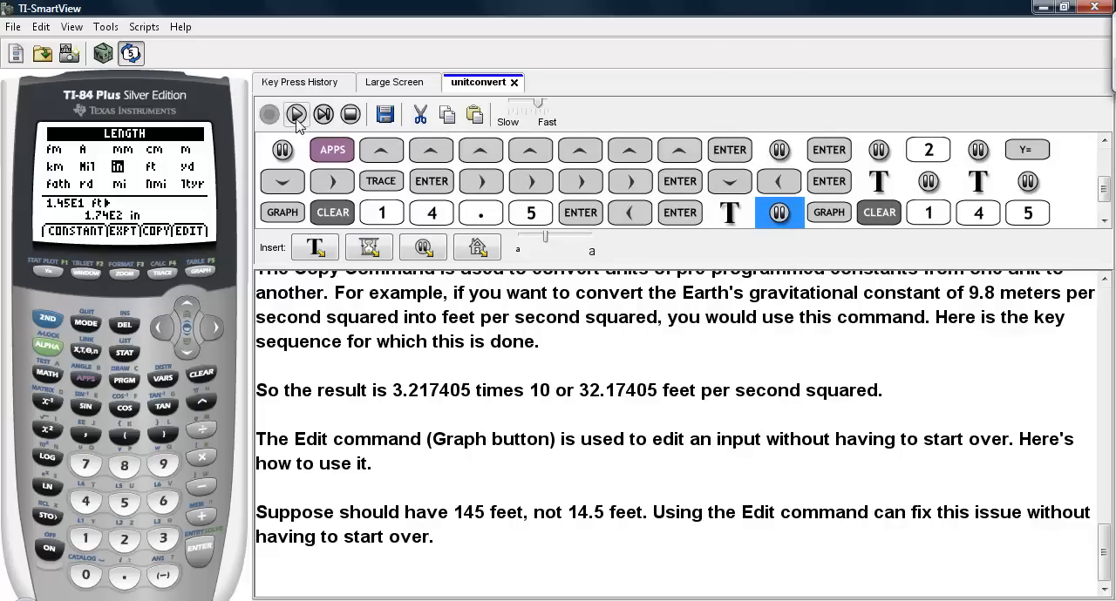
# Edit the entry to 145 ft, convert to 1.74E3 in, then stop playback after the closing note
pyautogui.click(296, 115)
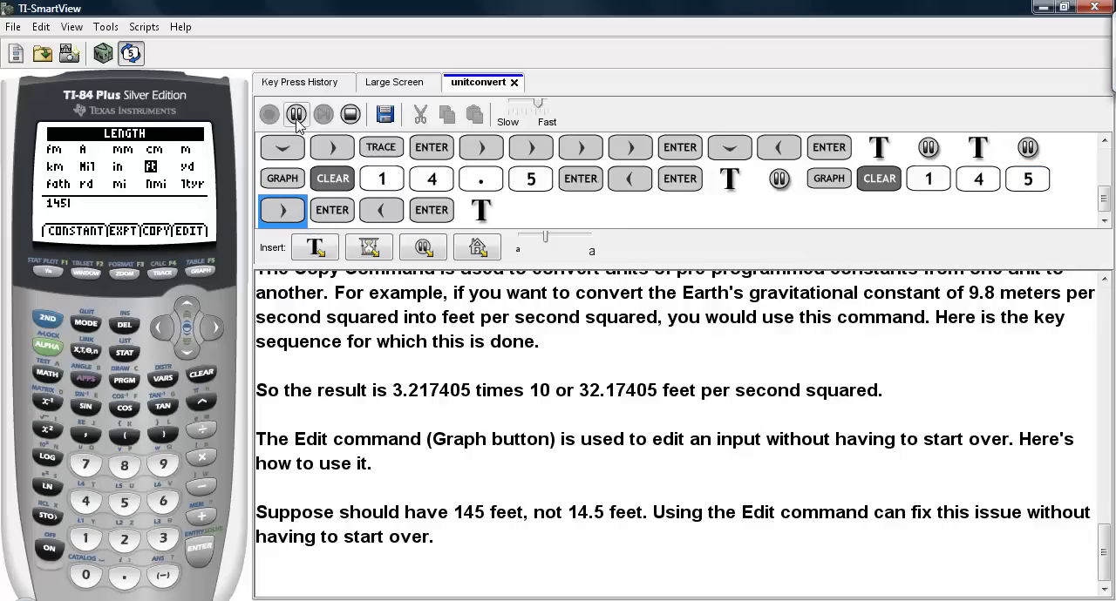
pyautogui.click(331, 210)
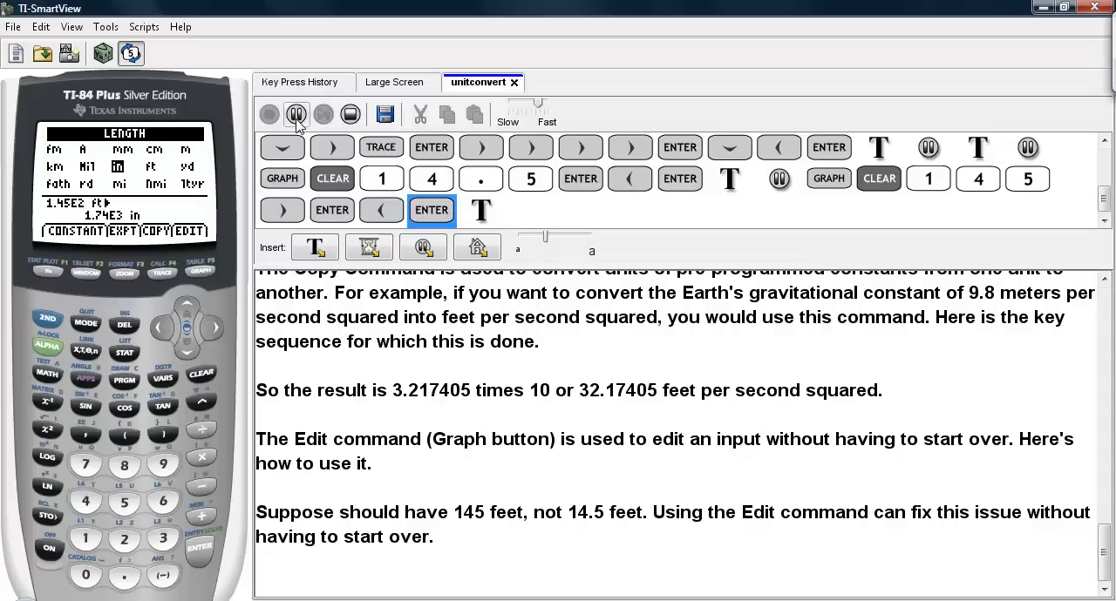
pyautogui.click(480, 211)
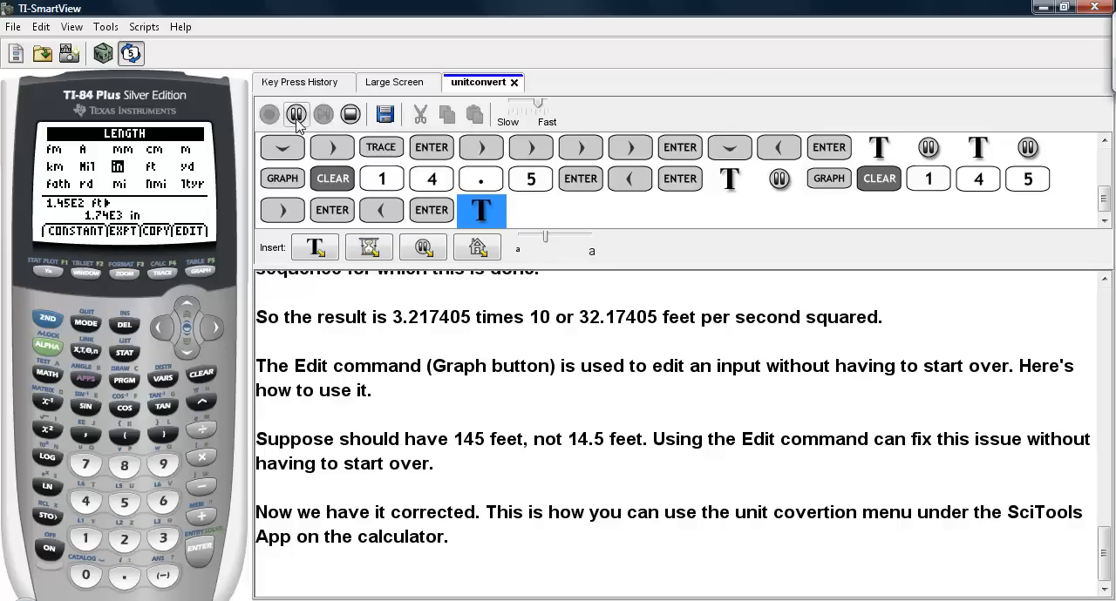
pyautogui.click(269, 114)
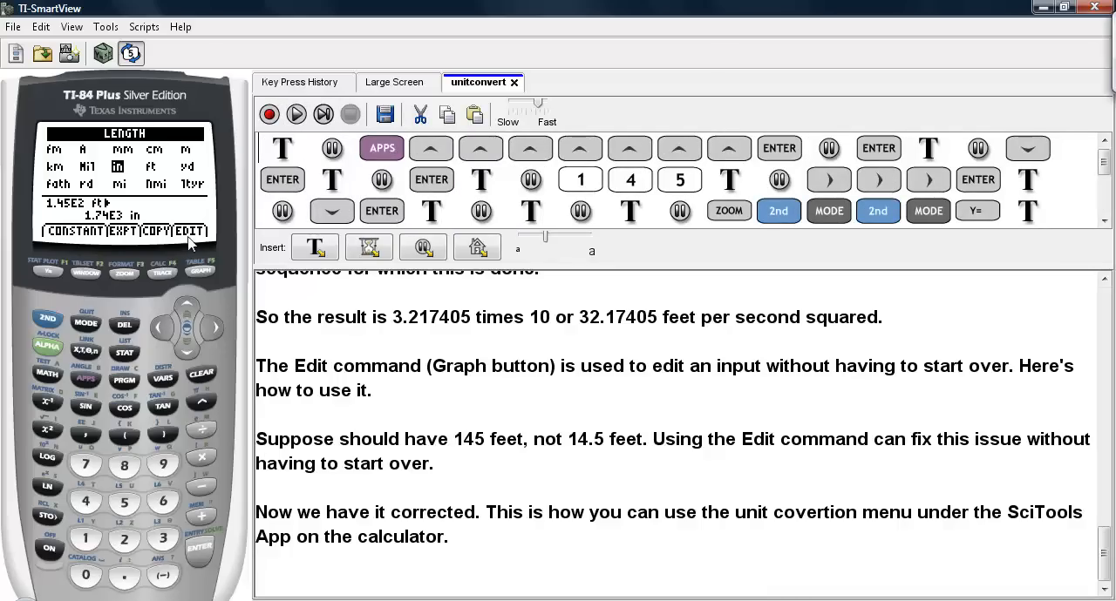
pyautogui.moveTo(150, 193)
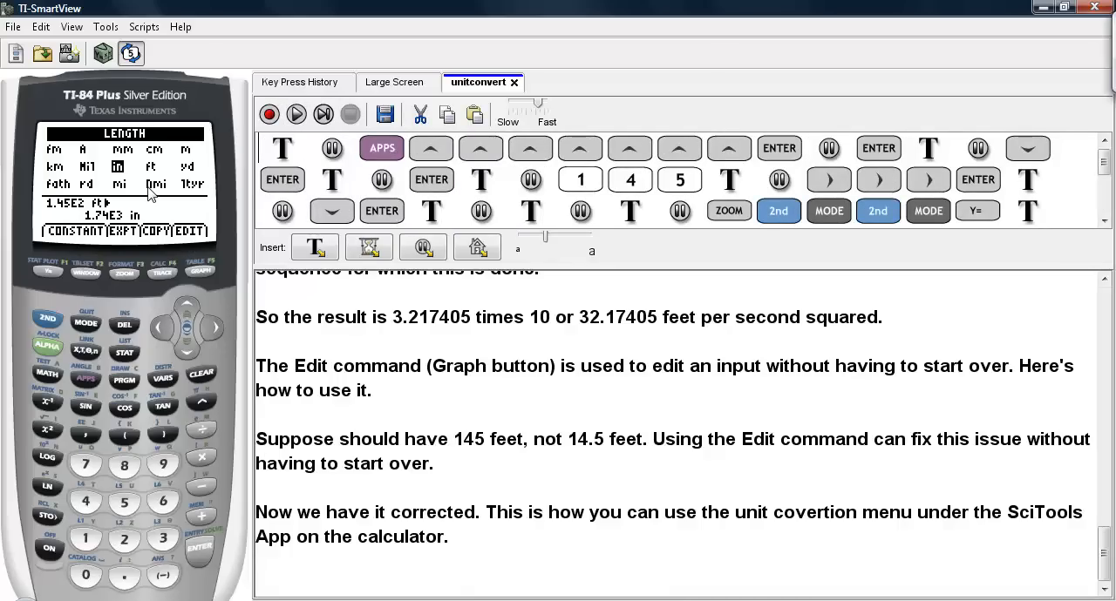